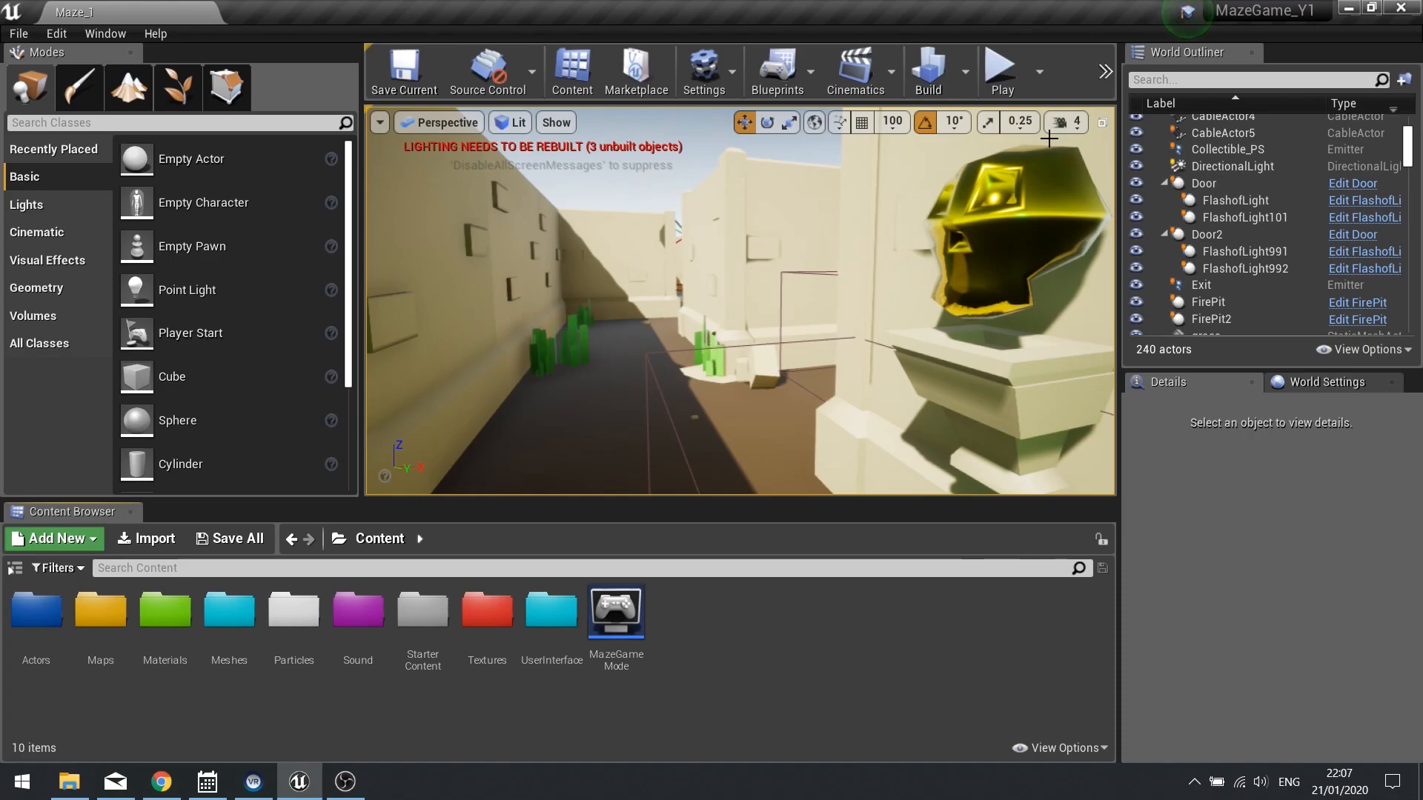
# Play-test the maze level briefly and stop the test.
pyautogui.click(1000, 71)
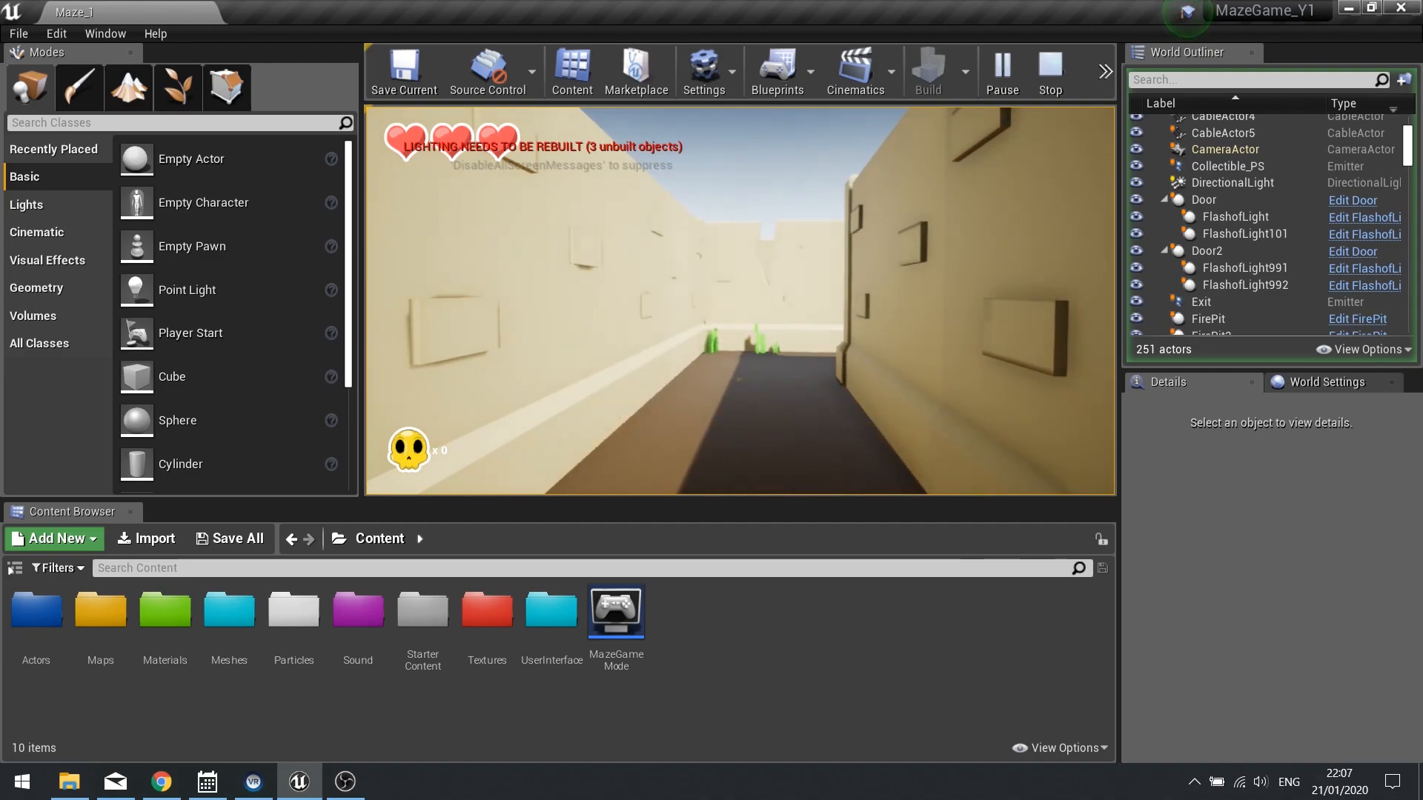
pyautogui.click(1049, 73)
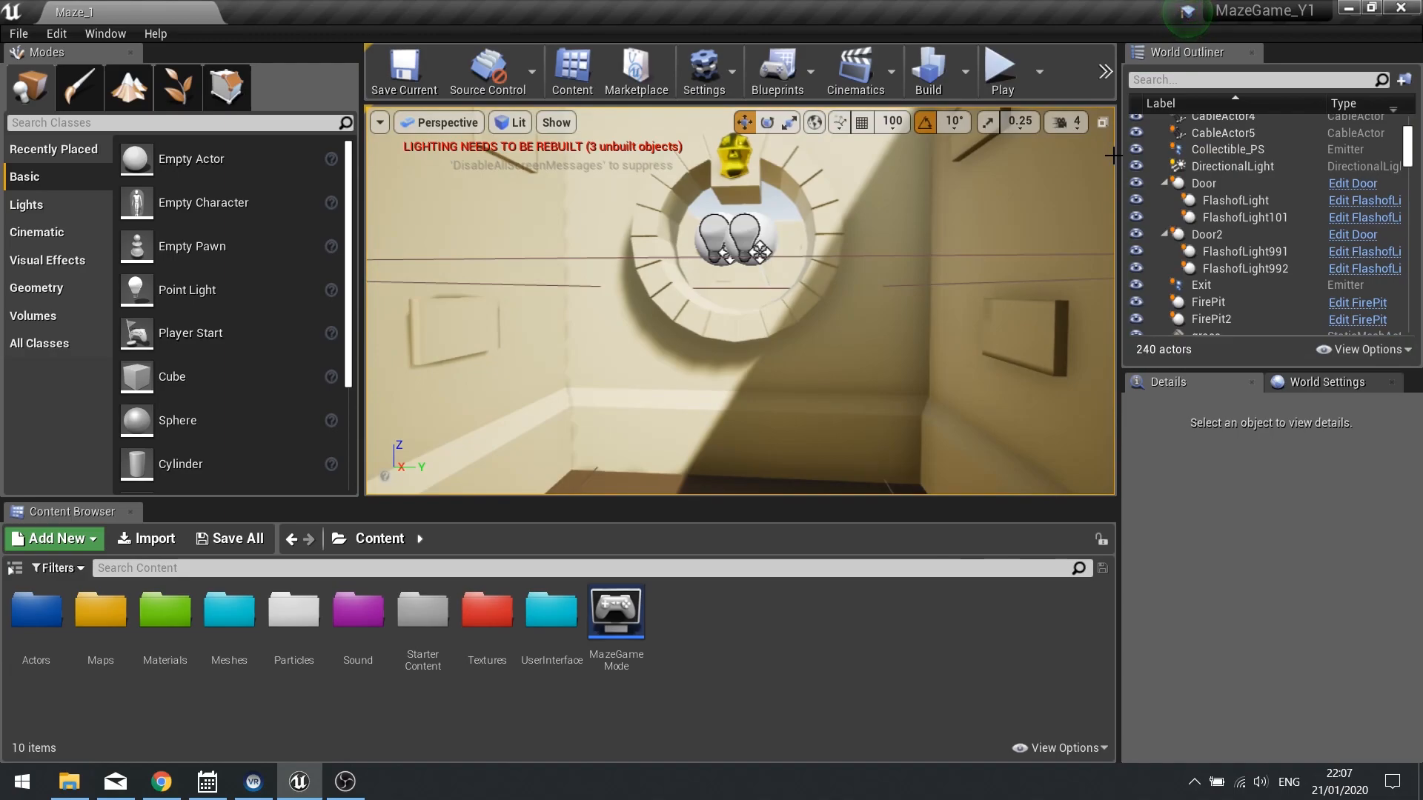
pyautogui.moveTo(724, 621)
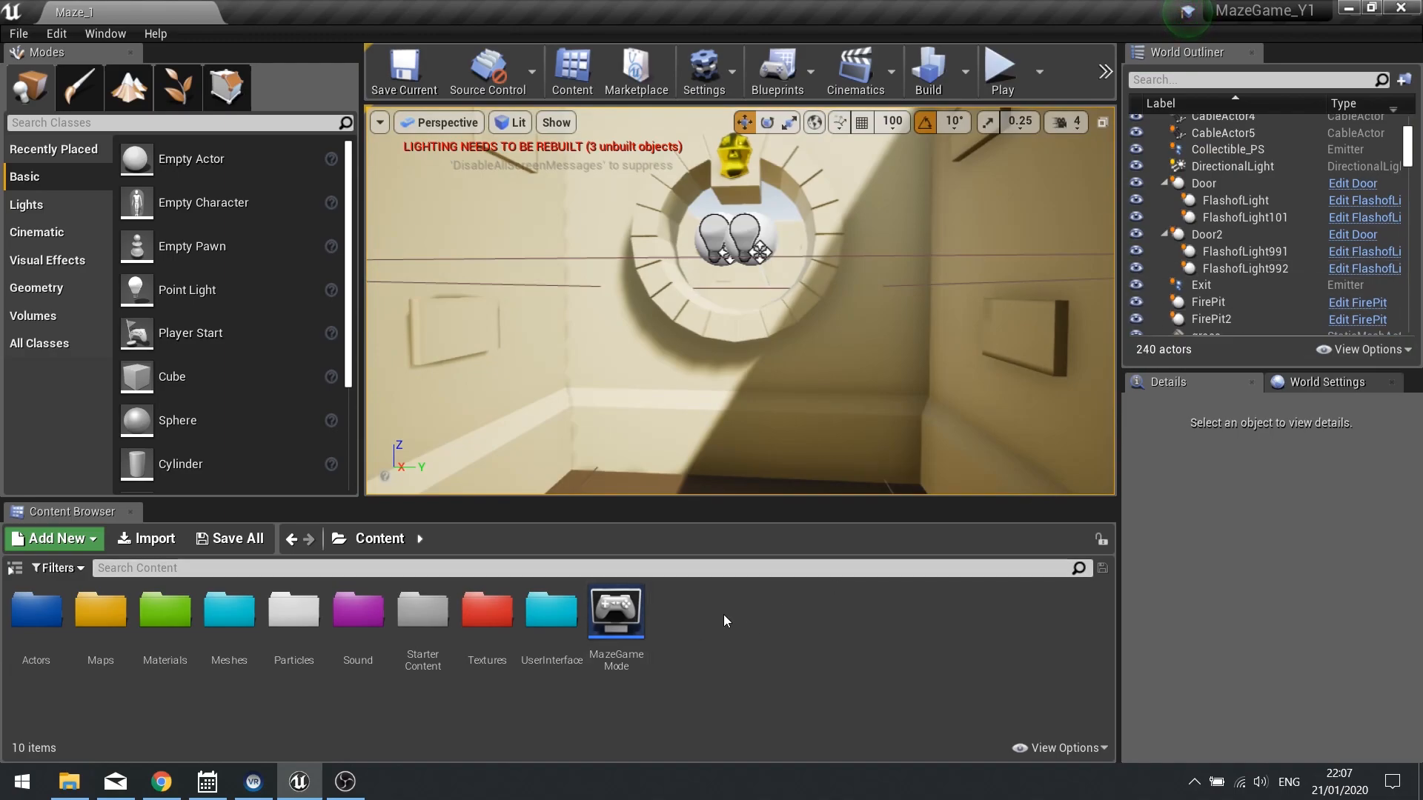
# Create a new Blueprint Class based on CameraShake in the Content folder.
pyautogui.click(51, 538)
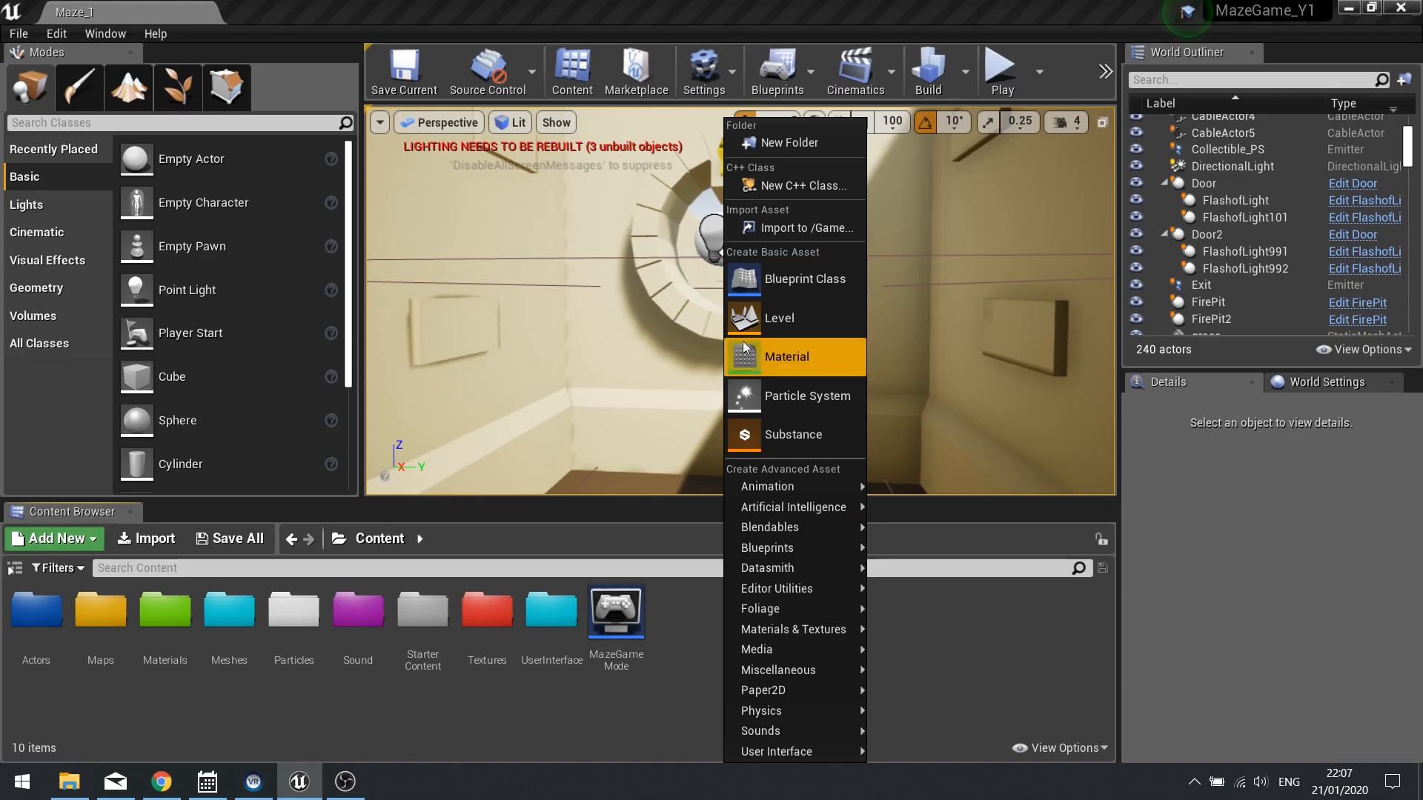
pyautogui.click(803, 279)
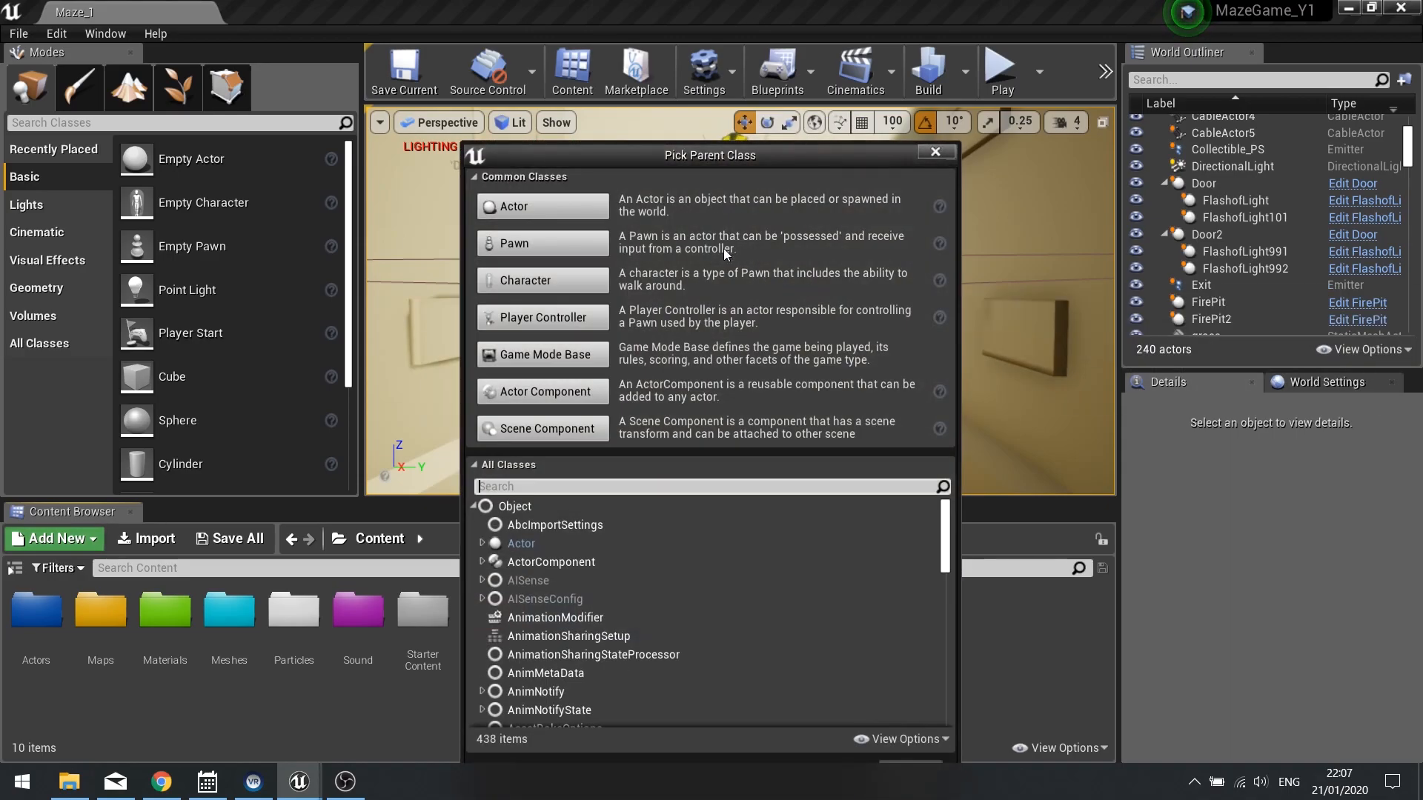
pyautogui.moveTo(514, 507)
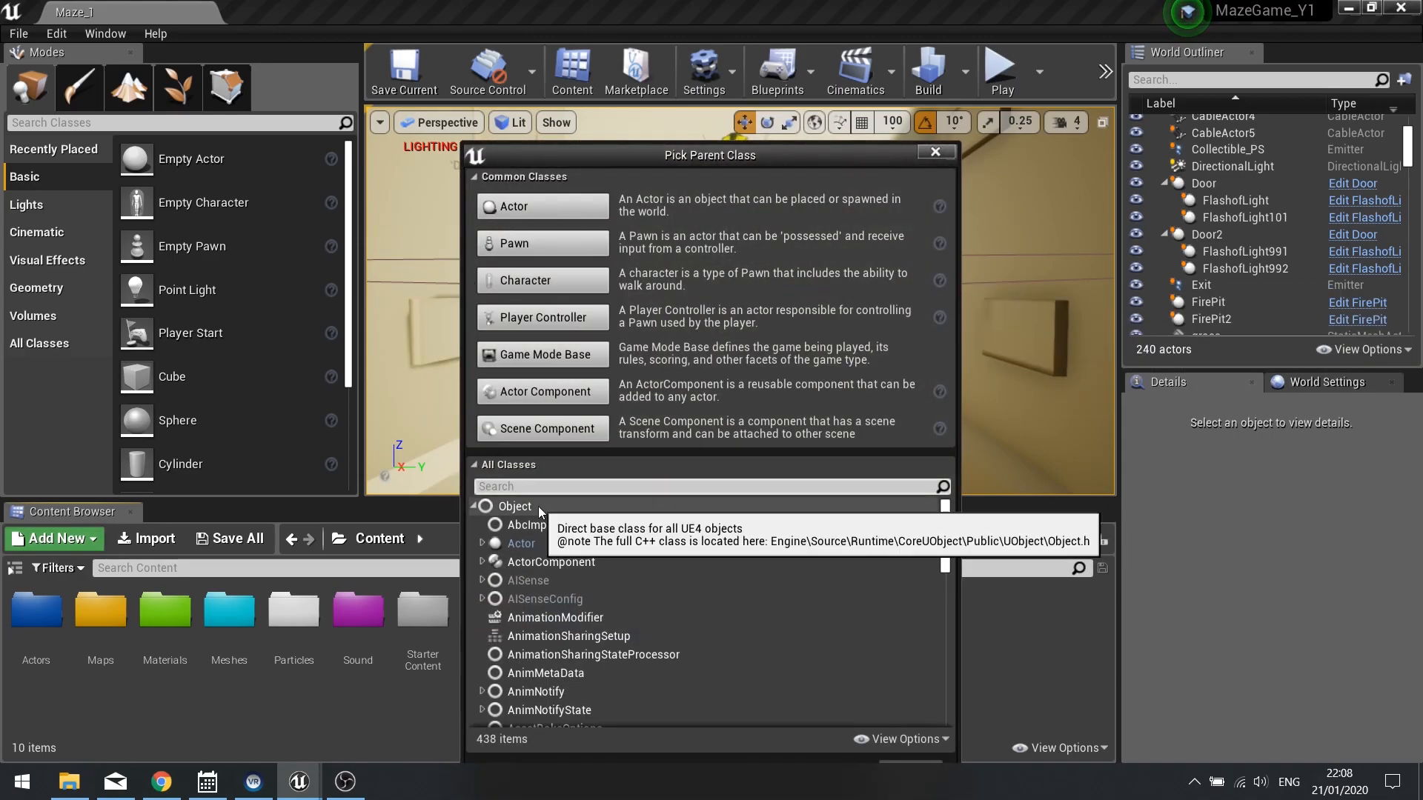
pyautogui.write('camer')
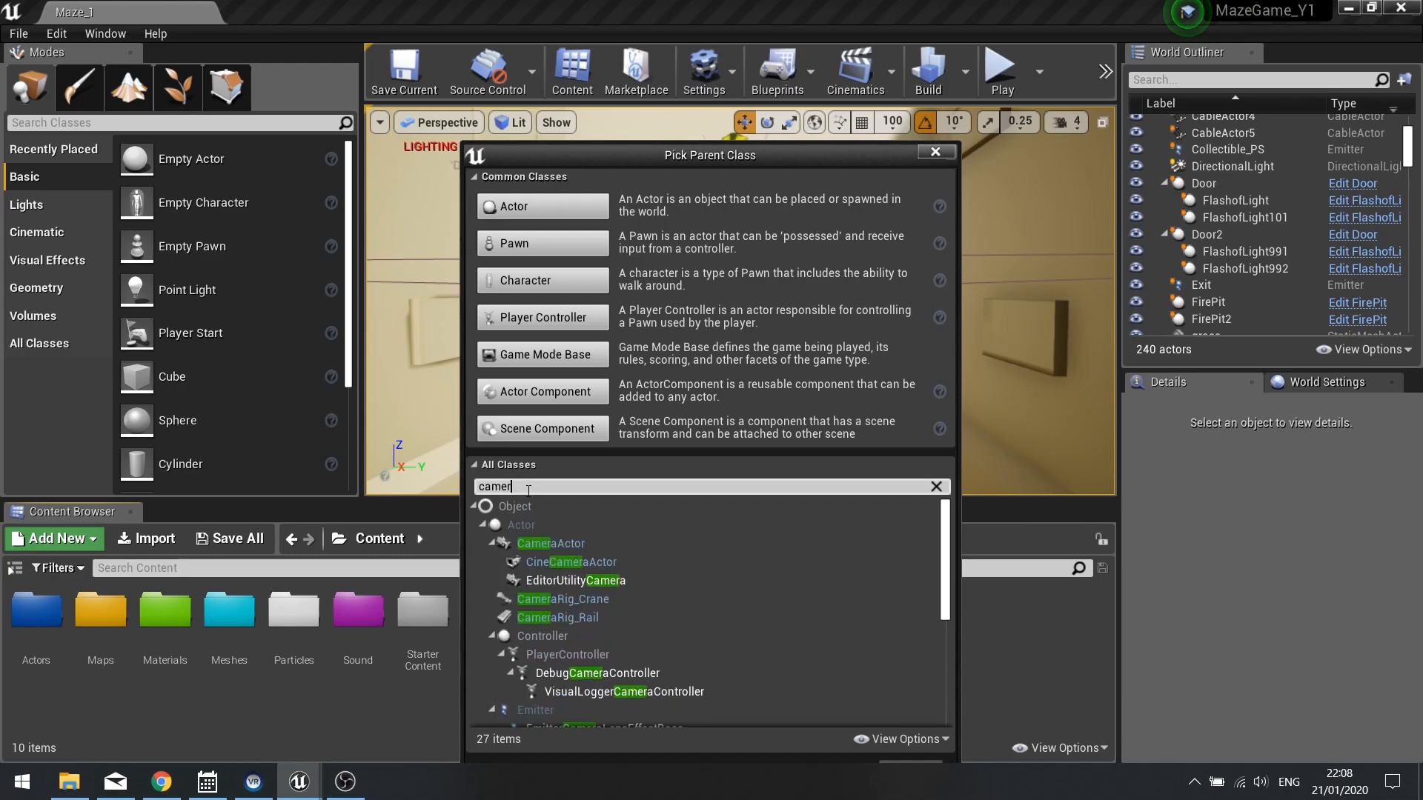
pyautogui.write('asha')
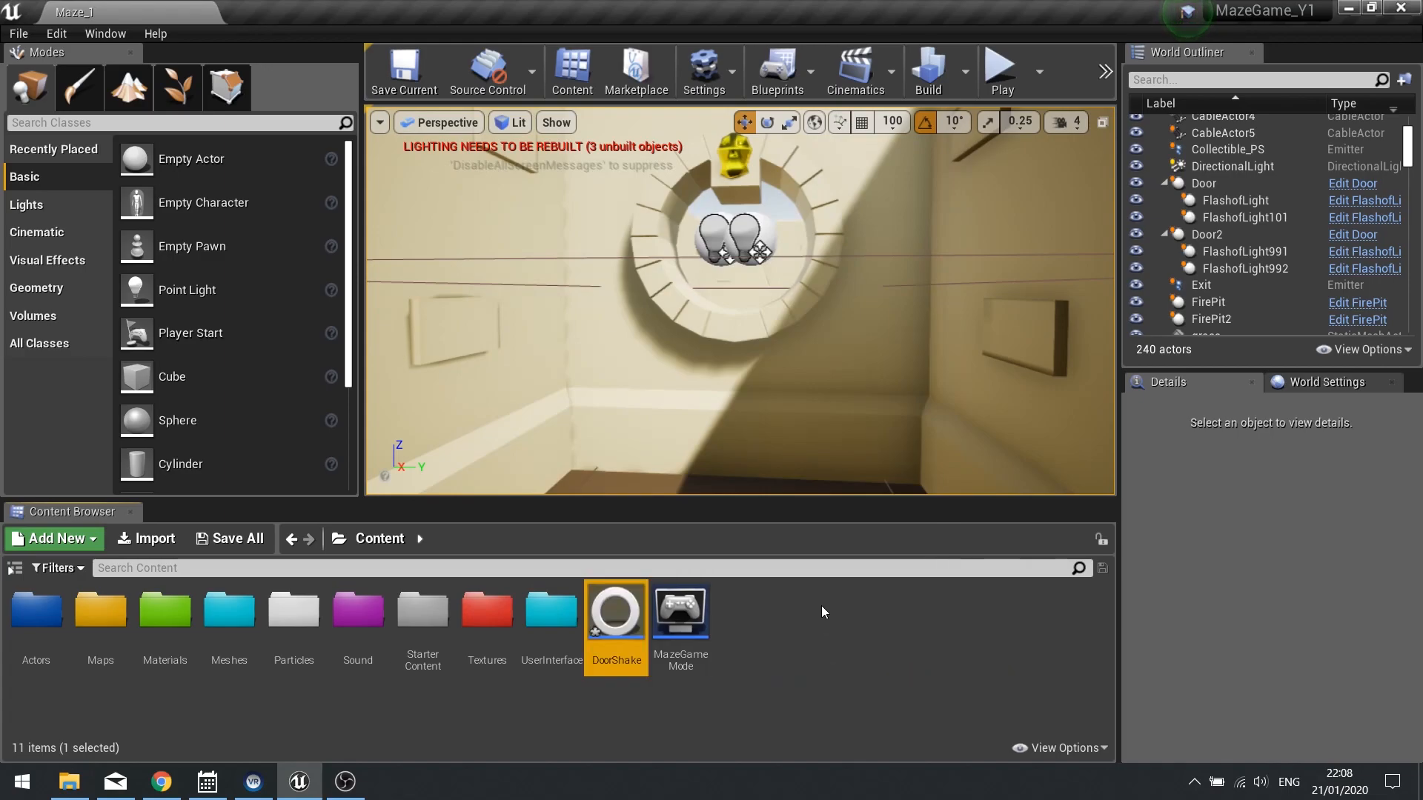
# Open the DoorShake asset in the Blueprint editor.
pyautogui.doubleClick(617, 609)
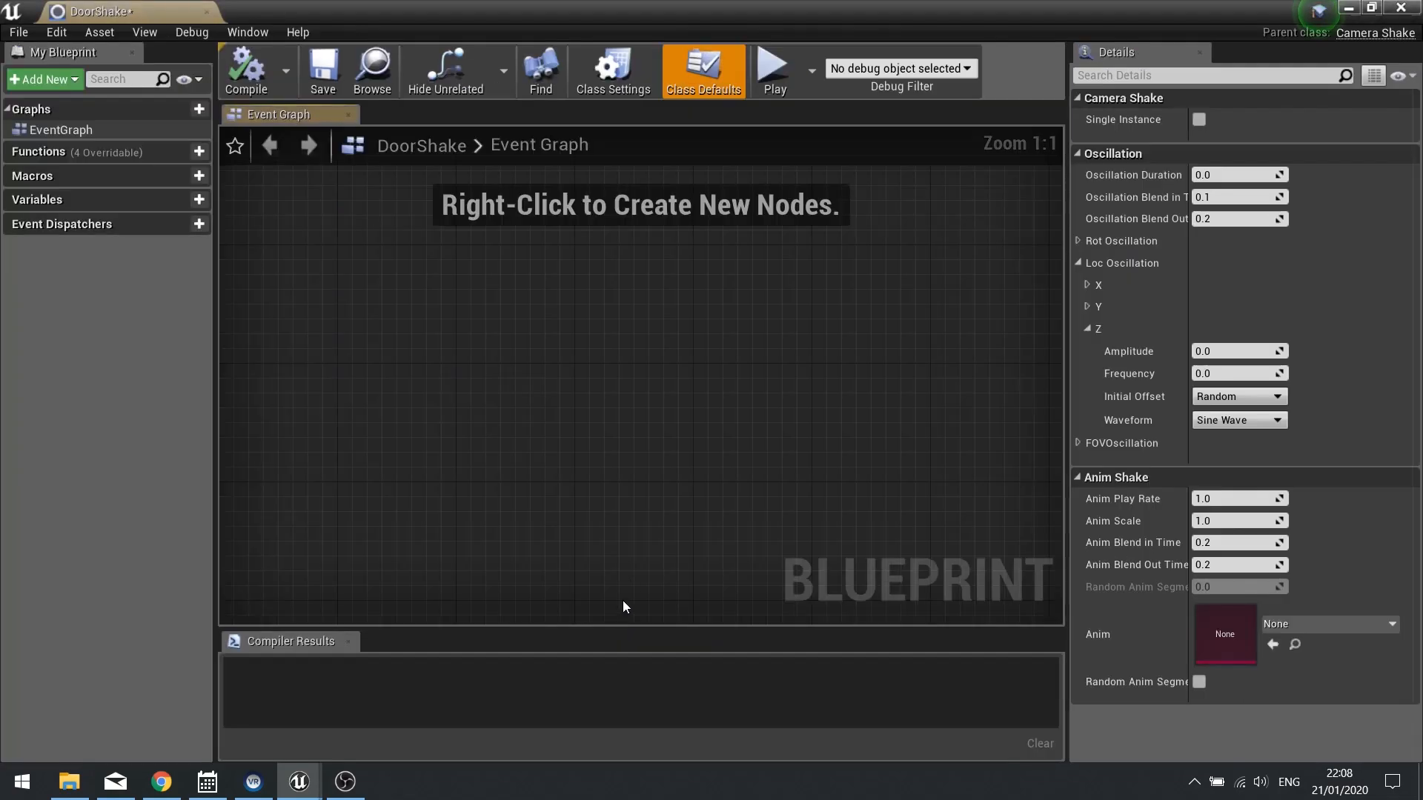
pyautogui.moveTo(516, 199)
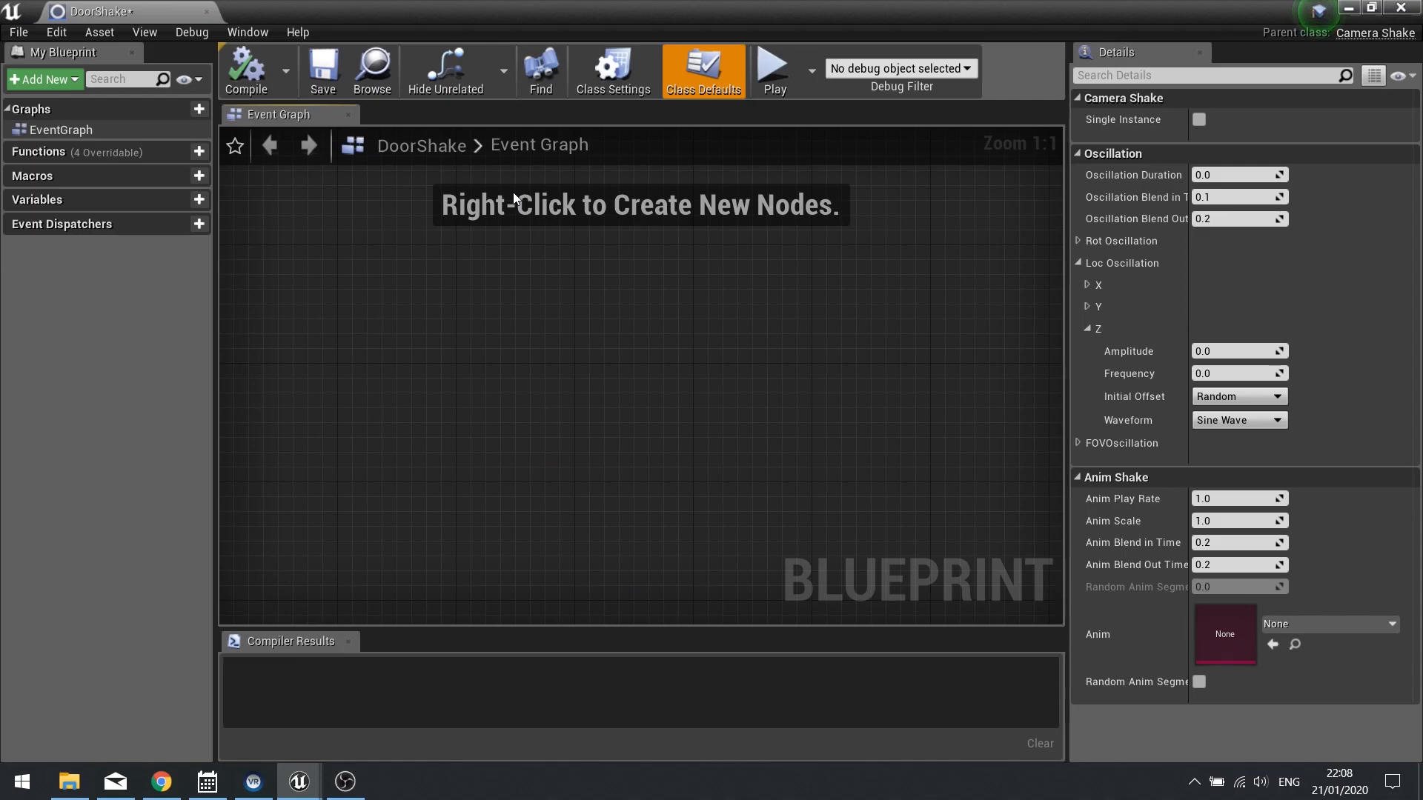
pyautogui.moveTo(588, 213)
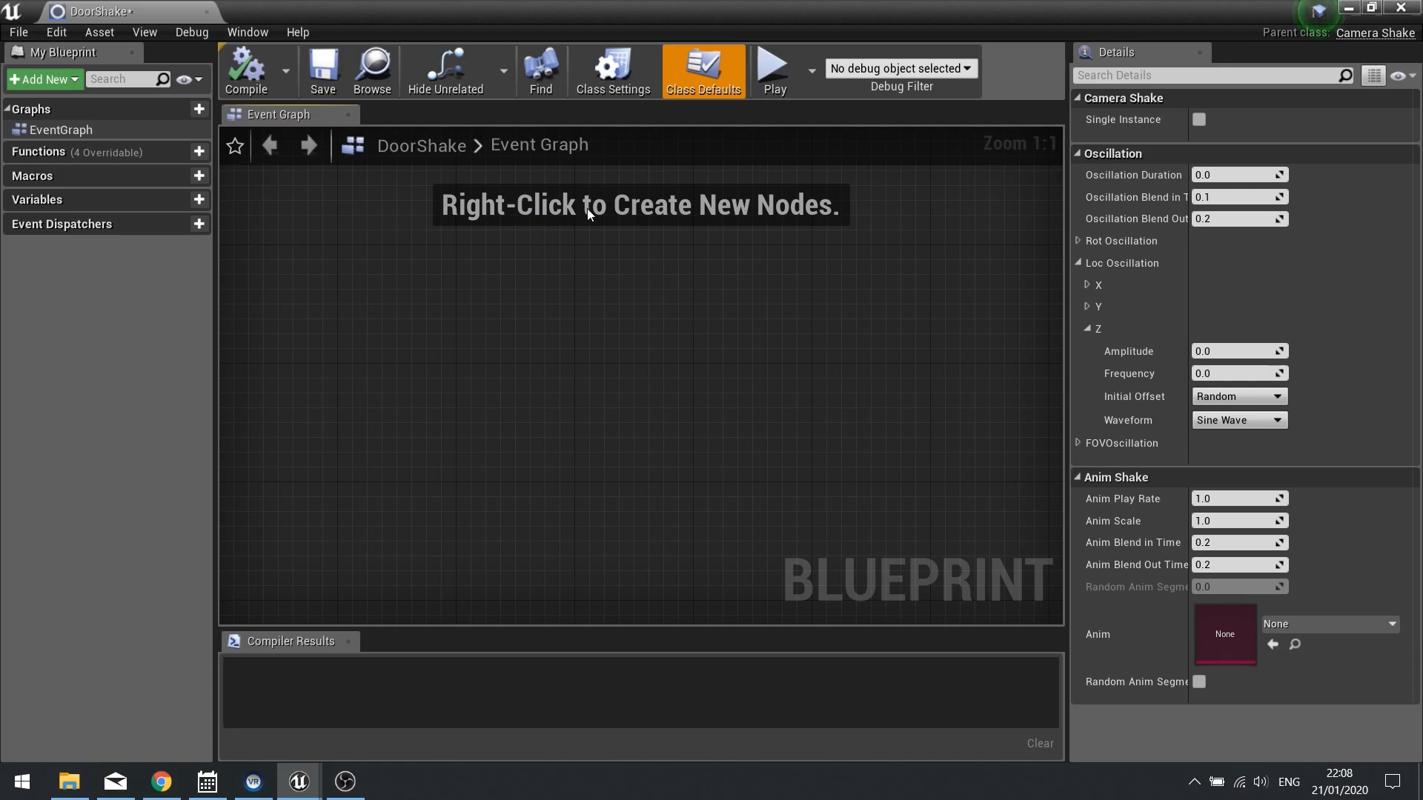
pyautogui.moveTo(1187, 284)
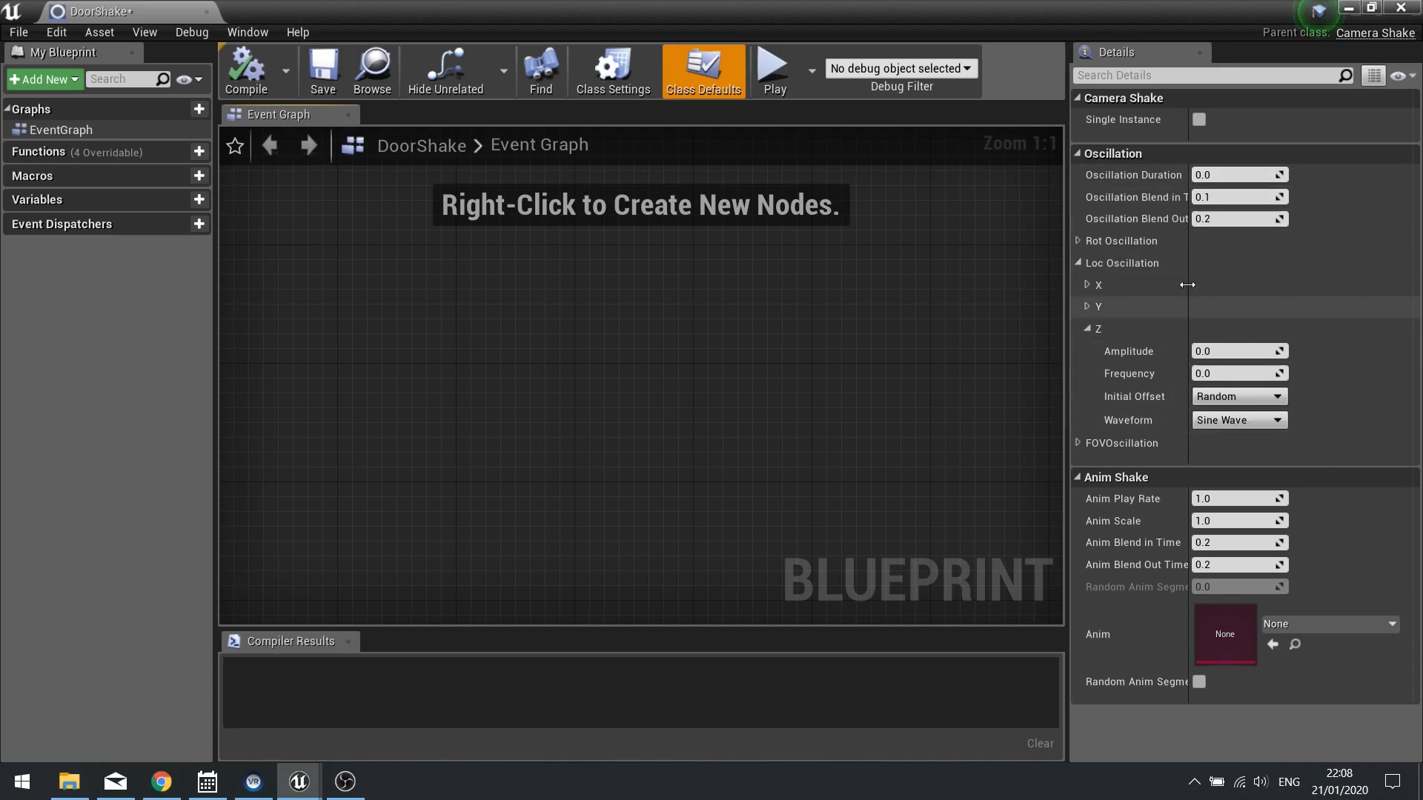
pyautogui.moveTo(1134, 152)
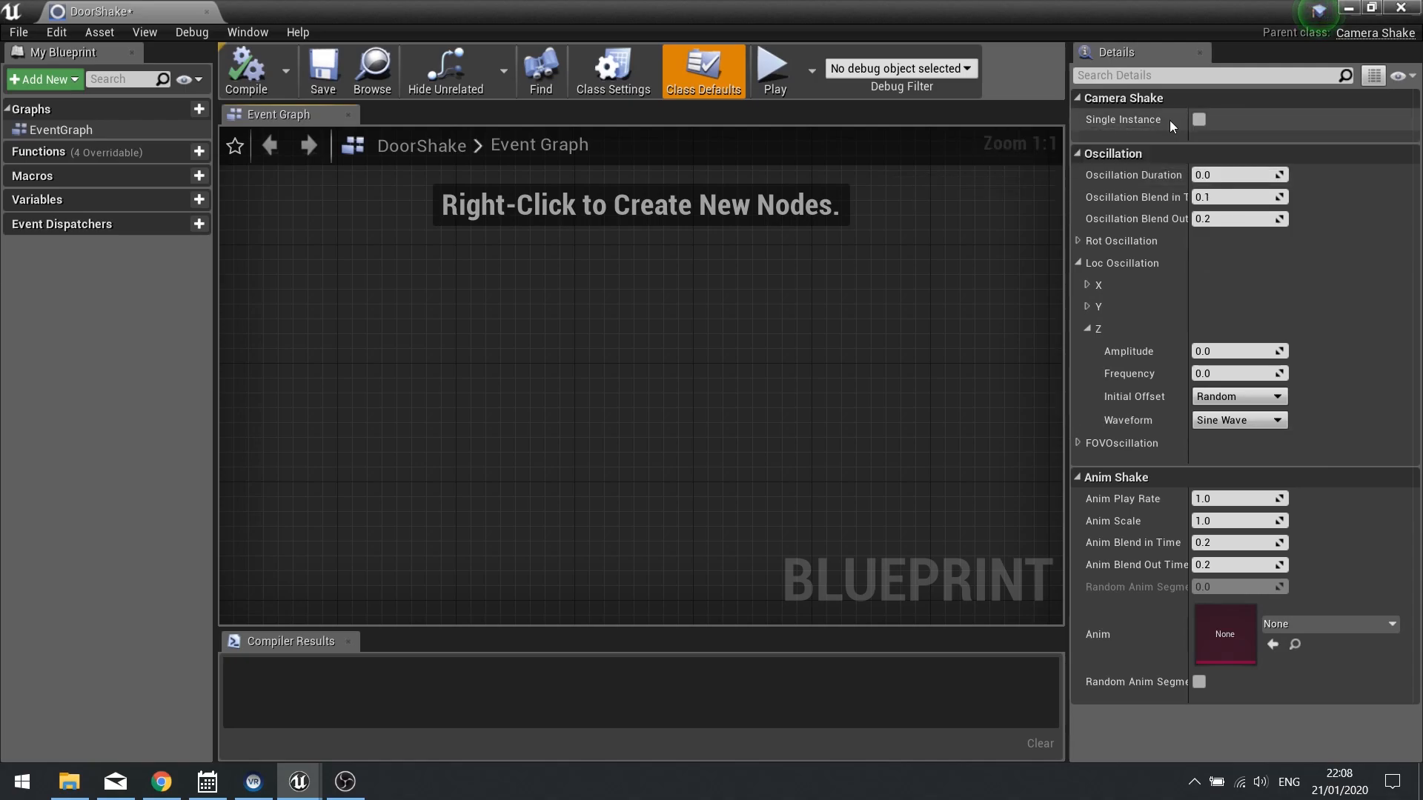
pyautogui.moveTo(1131, 140)
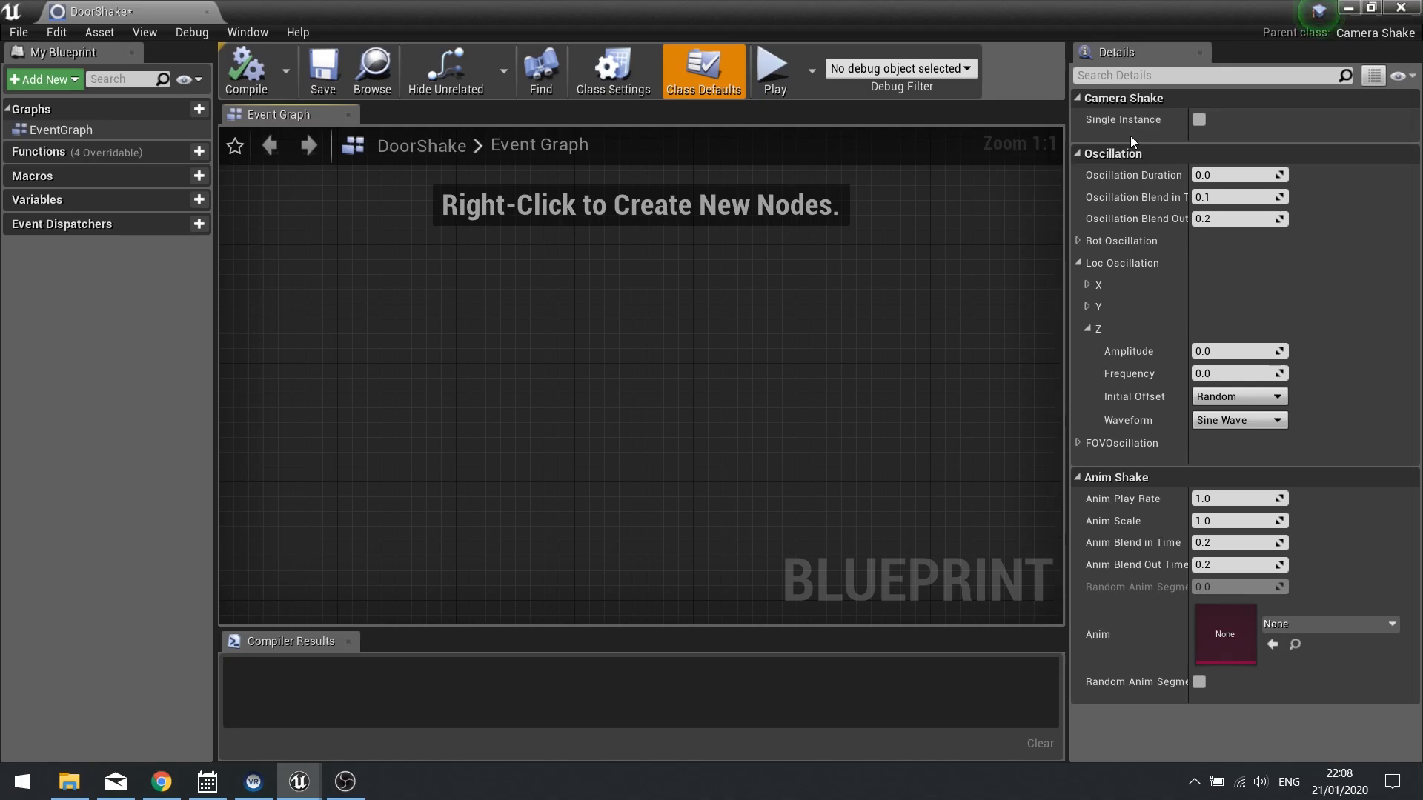
pyautogui.moveTo(1098, 189)
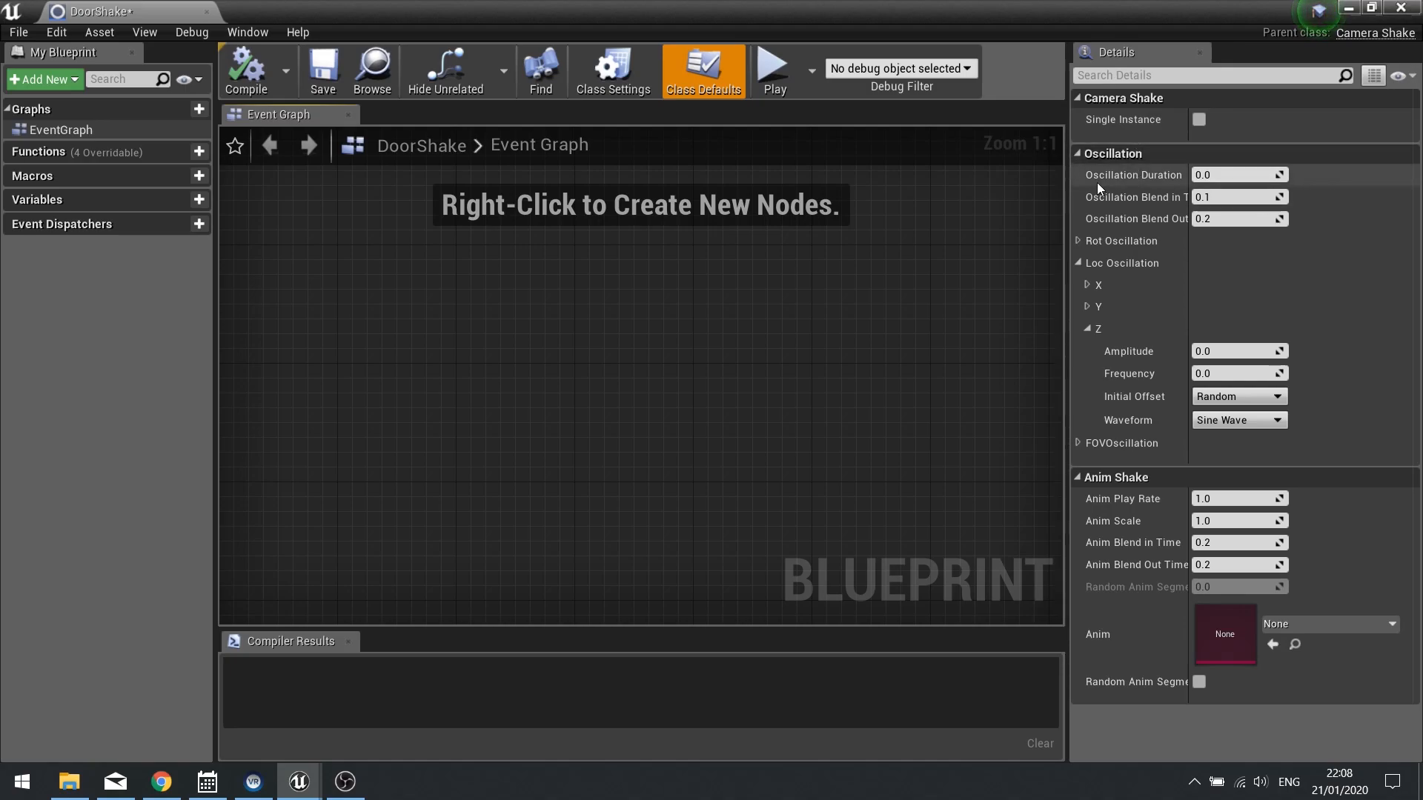
pyautogui.moveTo(1238, 174)
pyautogui.write('3')
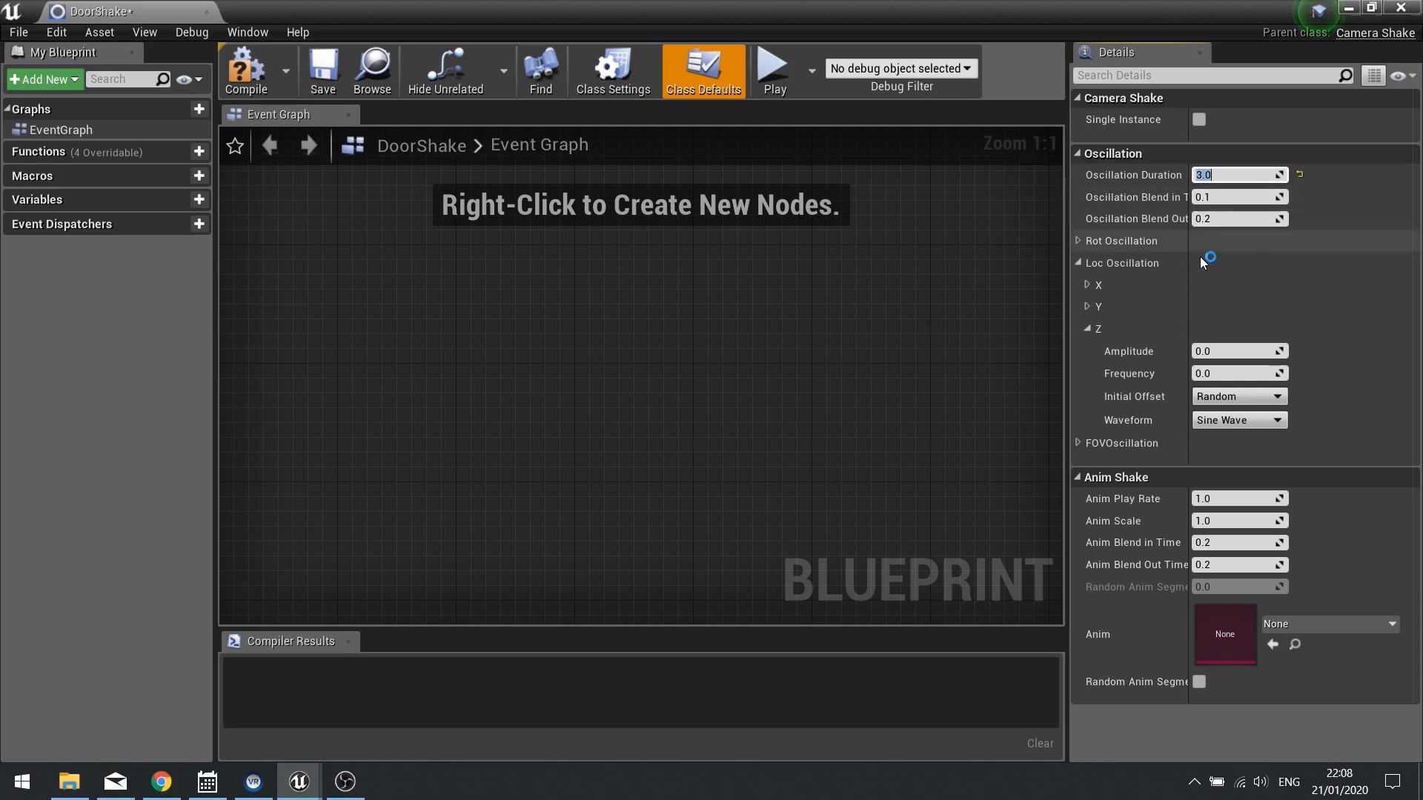
pyautogui.moveTo(1210, 252)
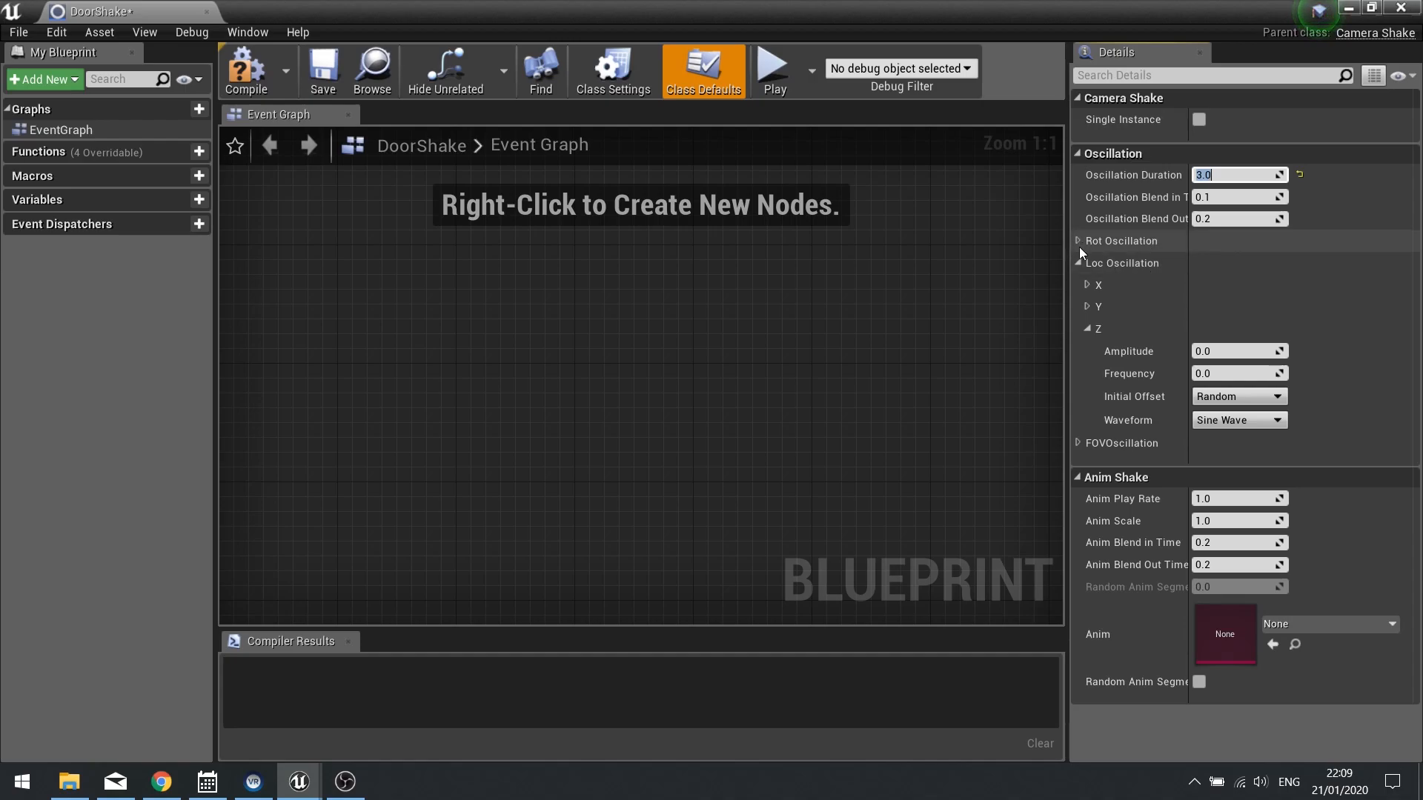
pyautogui.moveTo(1102, 253)
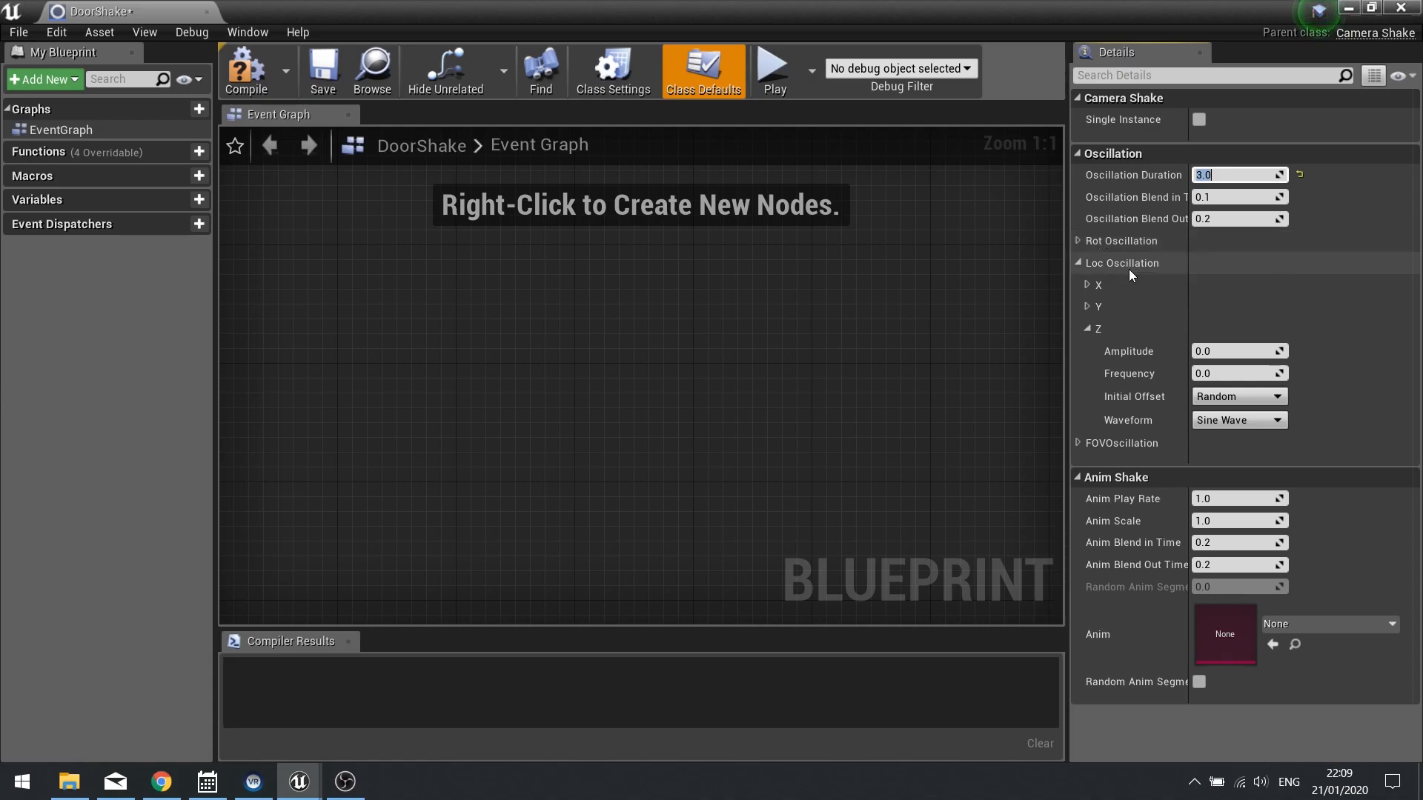
pyautogui.moveTo(1161, 411)
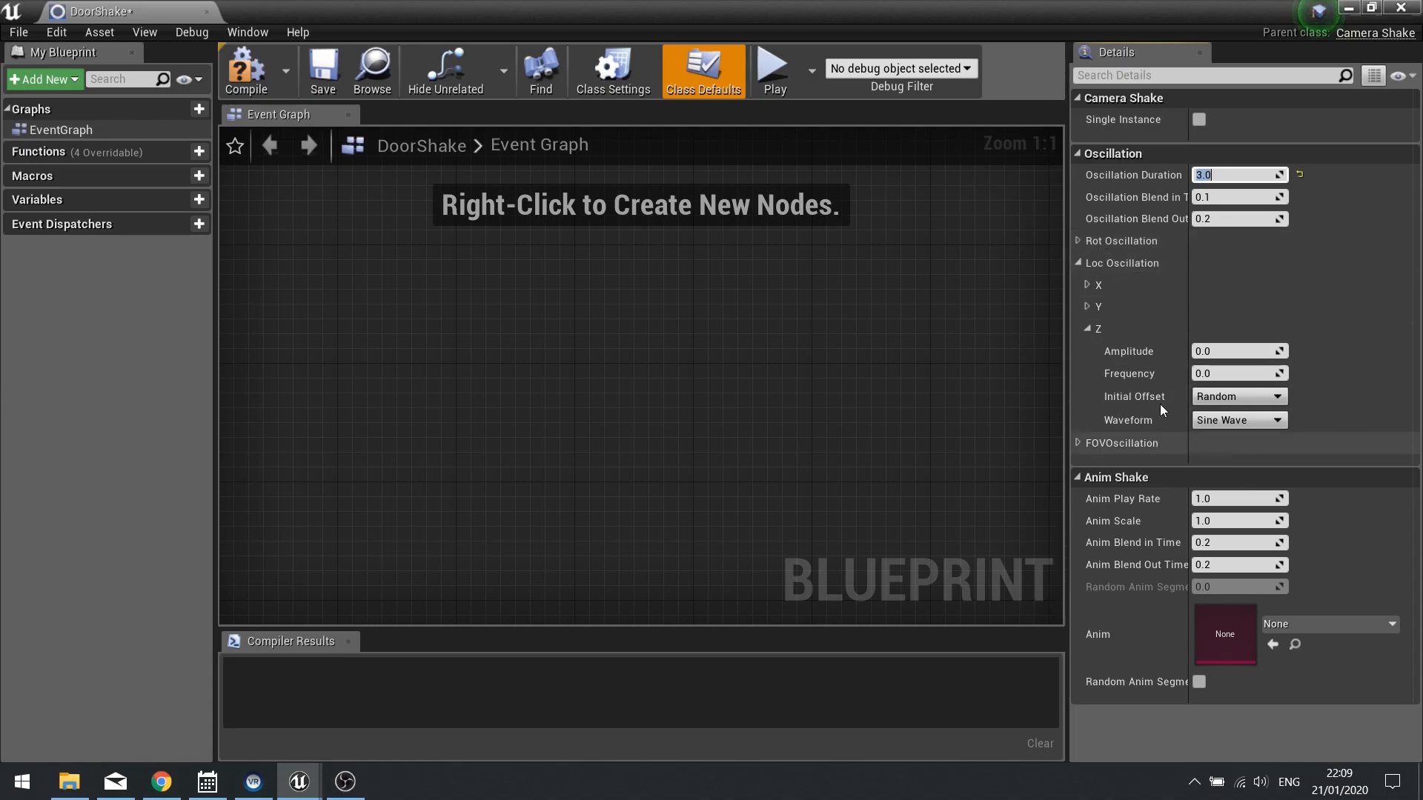
pyautogui.moveTo(1089, 329)
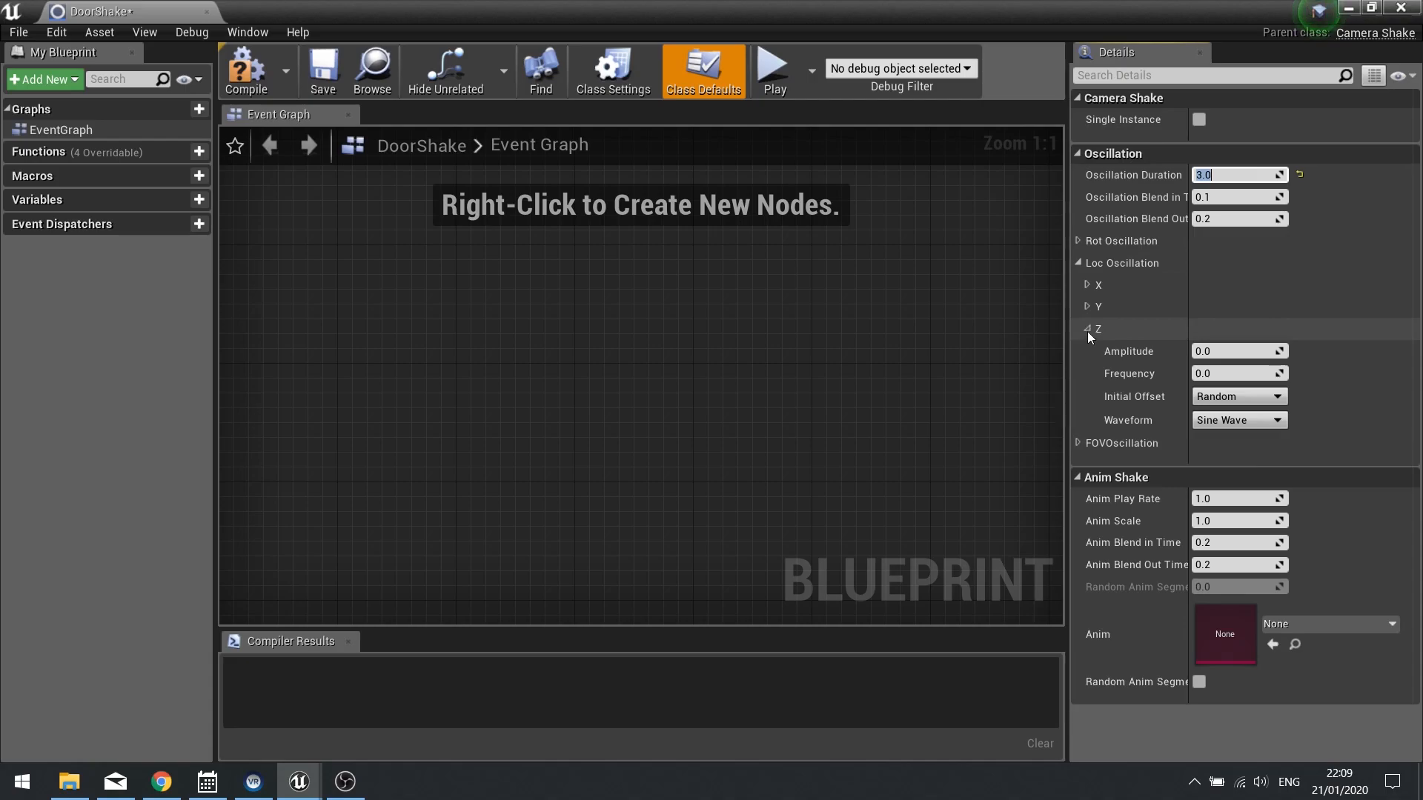
pyautogui.moveTo(1150, 337)
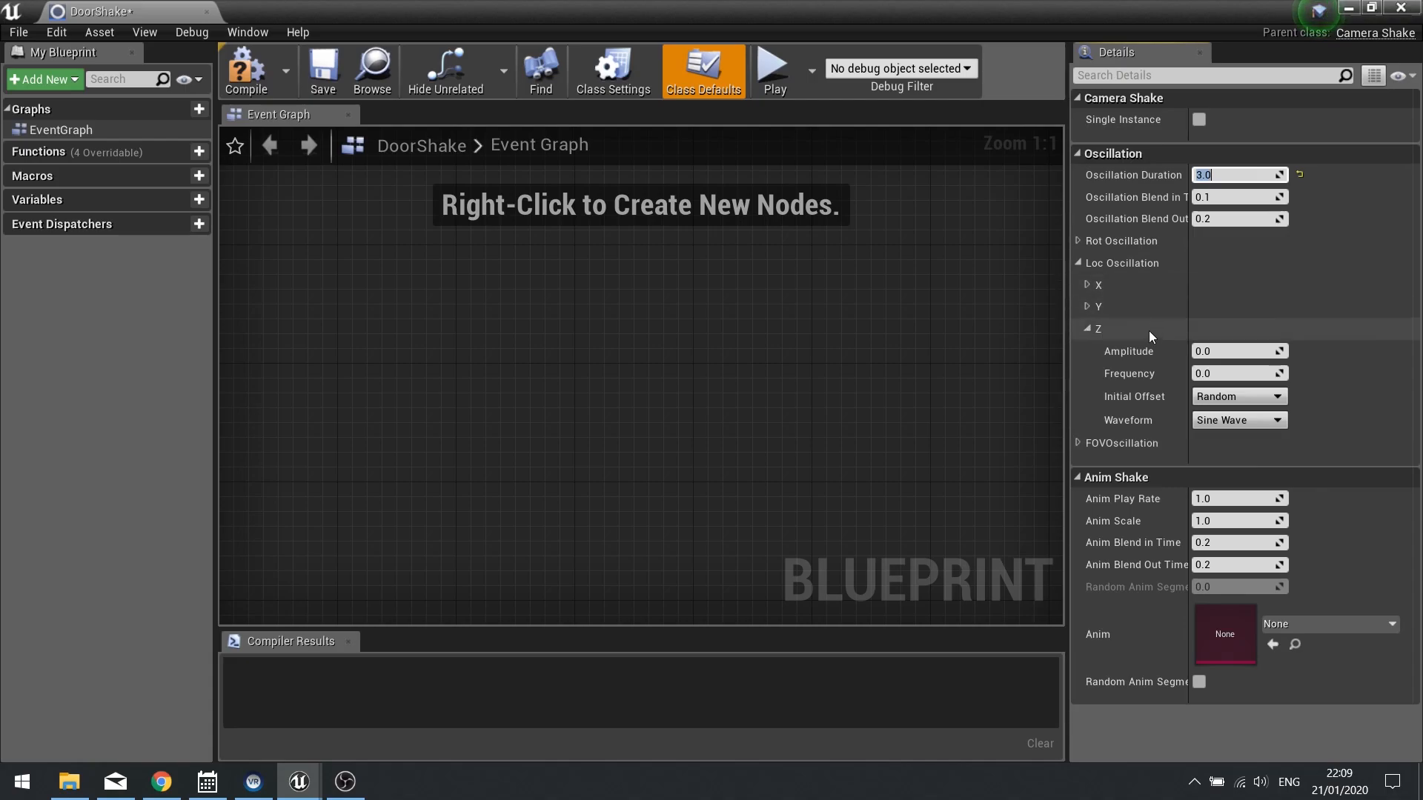
pyautogui.moveTo(1117, 363)
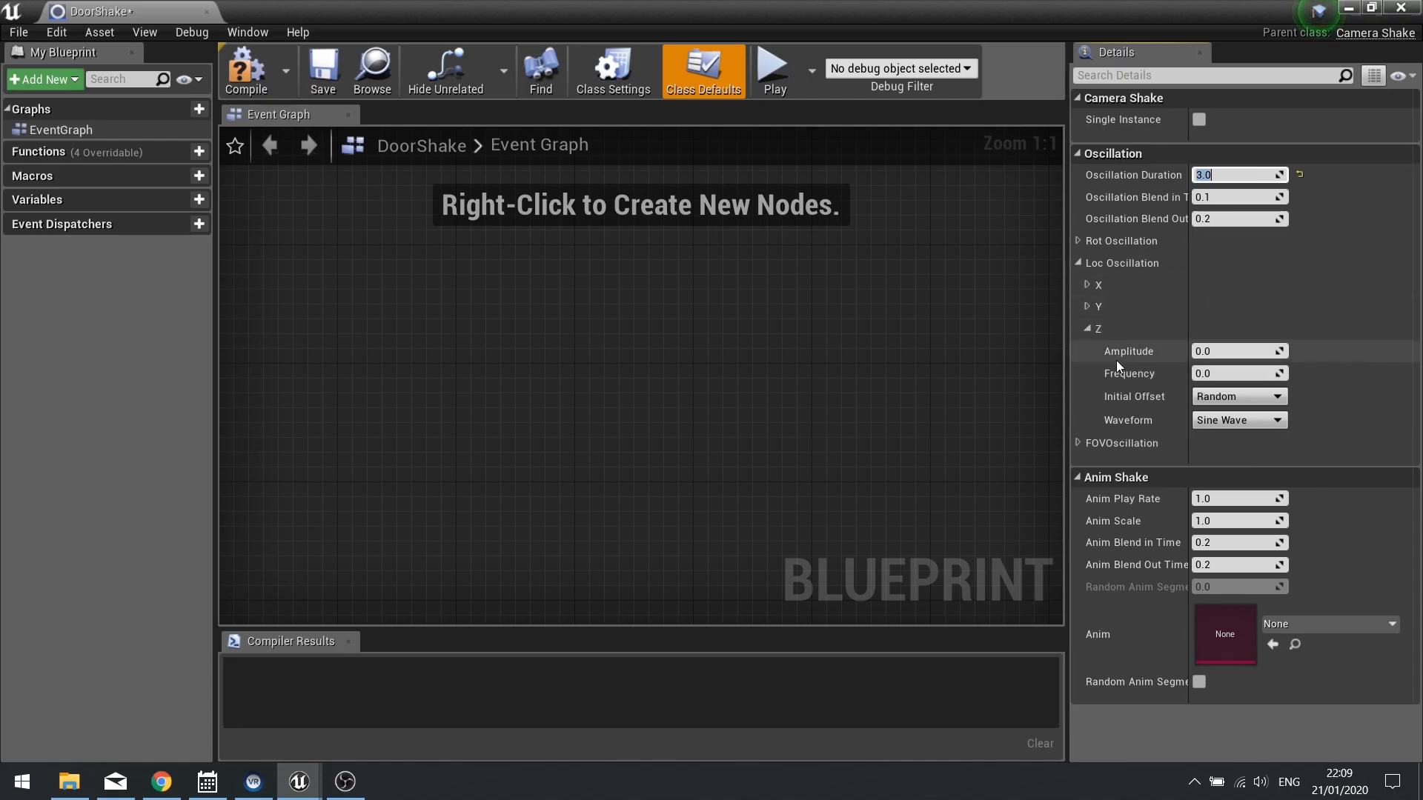
pyautogui.moveTo(1157, 410)
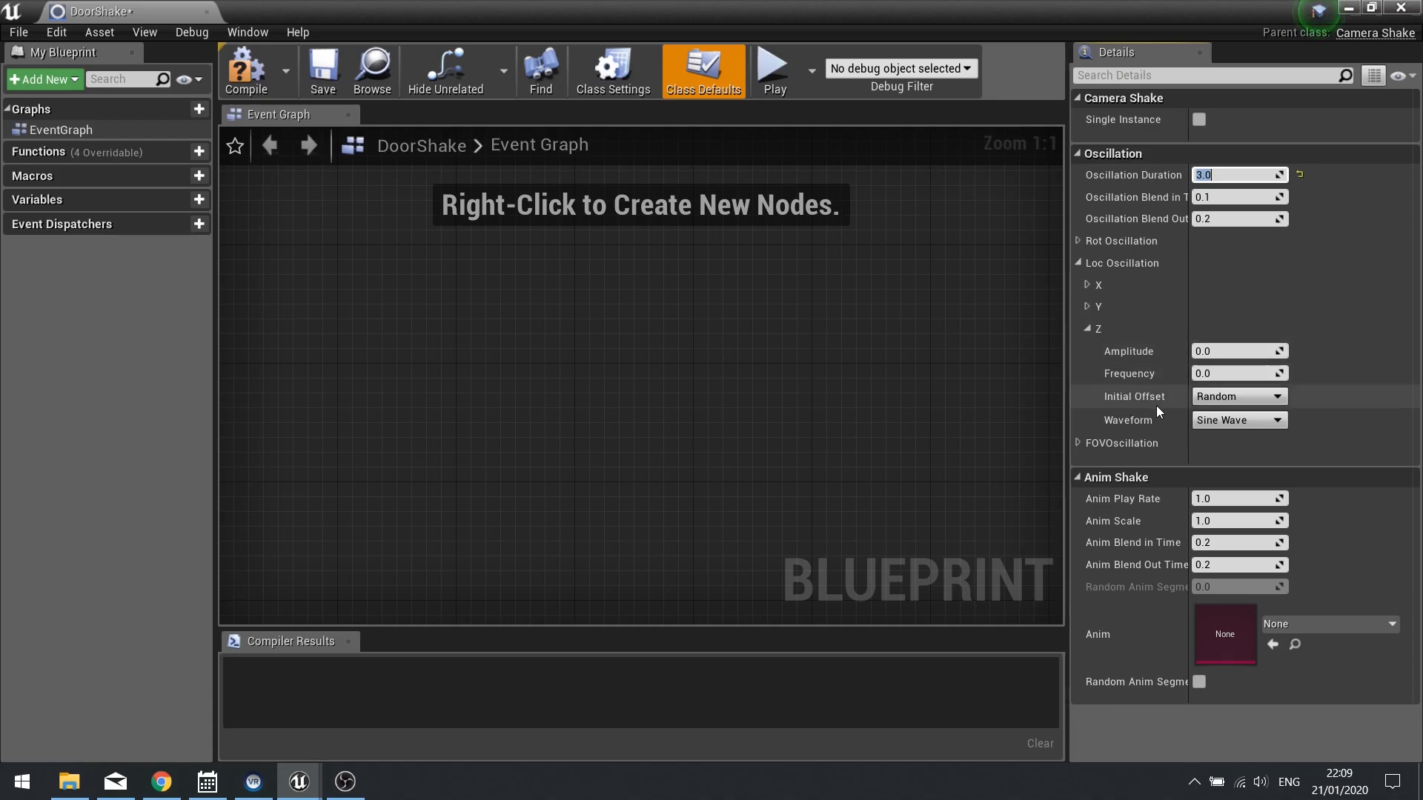
pyautogui.moveTo(1179, 429)
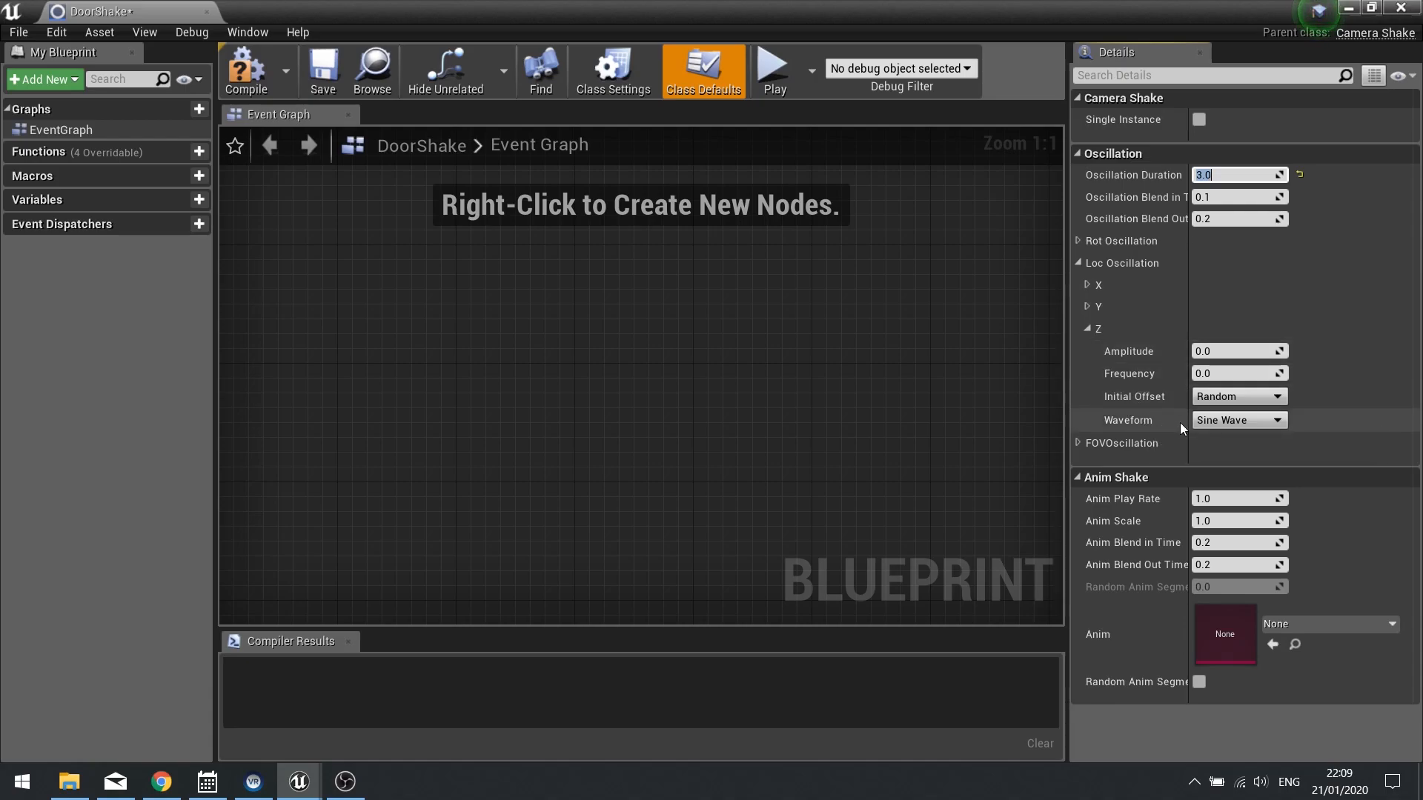
pyautogui.moveTo(1132, 354)
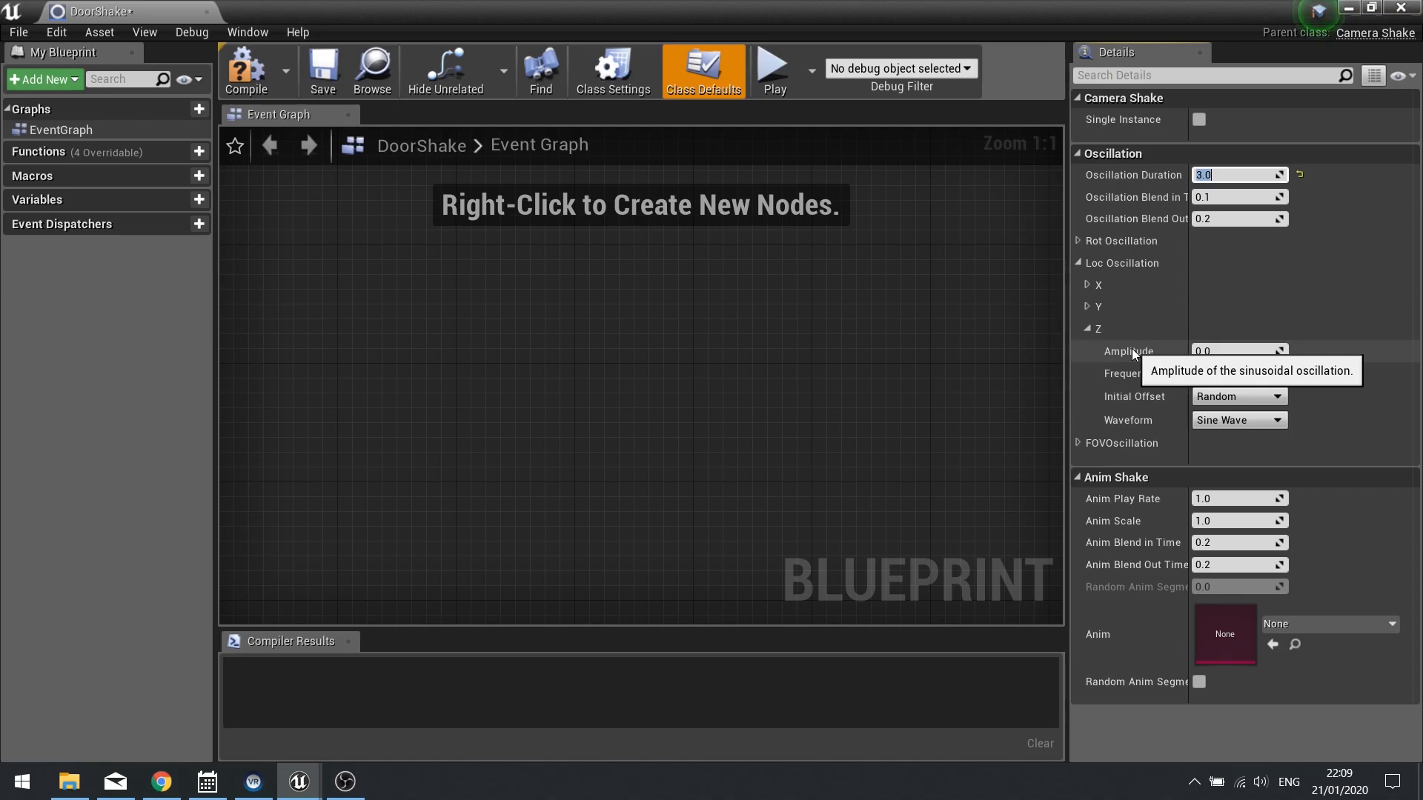
pyautogui.moveTo(1224, 349)
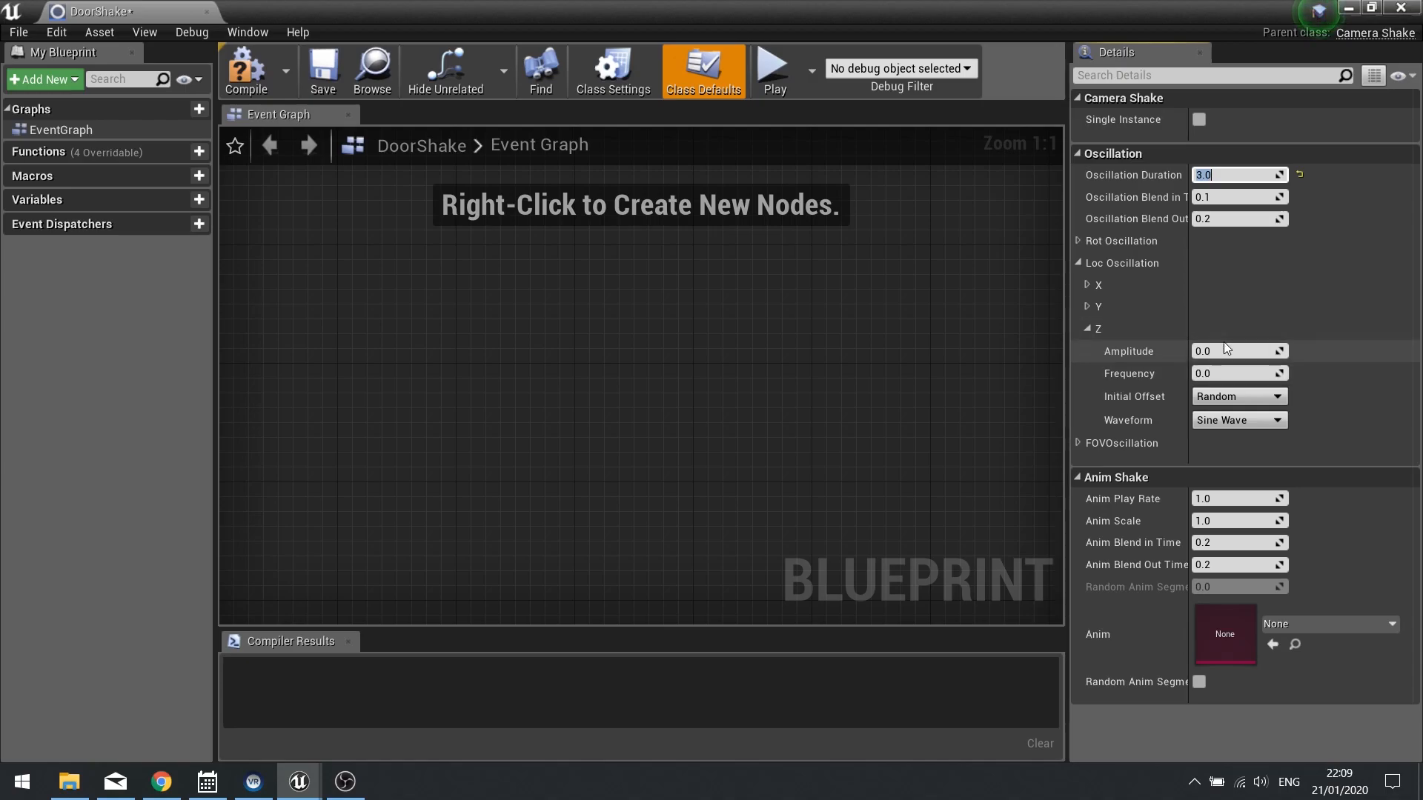
# Set the Z location oscillation amplitude to 3 and frequency to 50.0.
pyautogui.click(1236, 351)
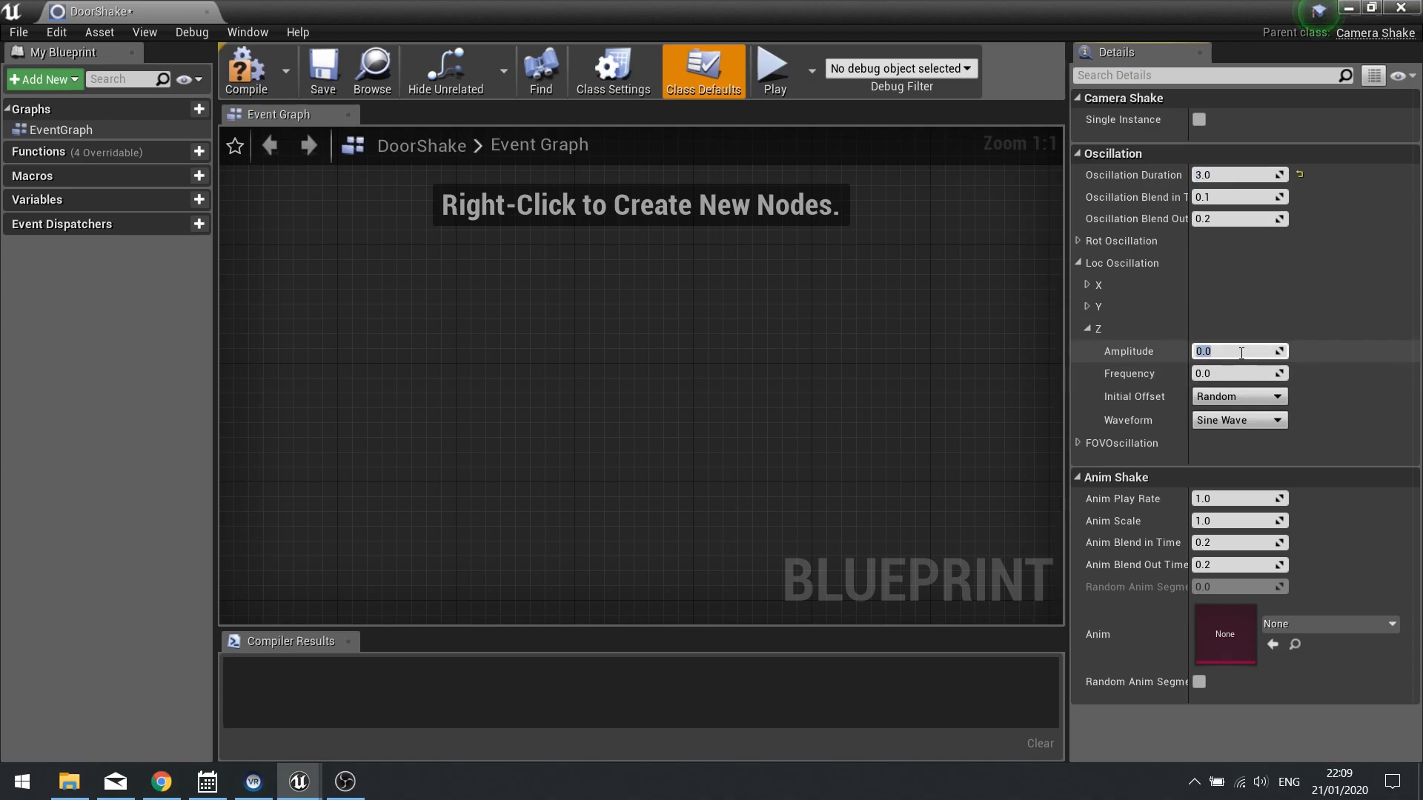
pyautogui.write('3')
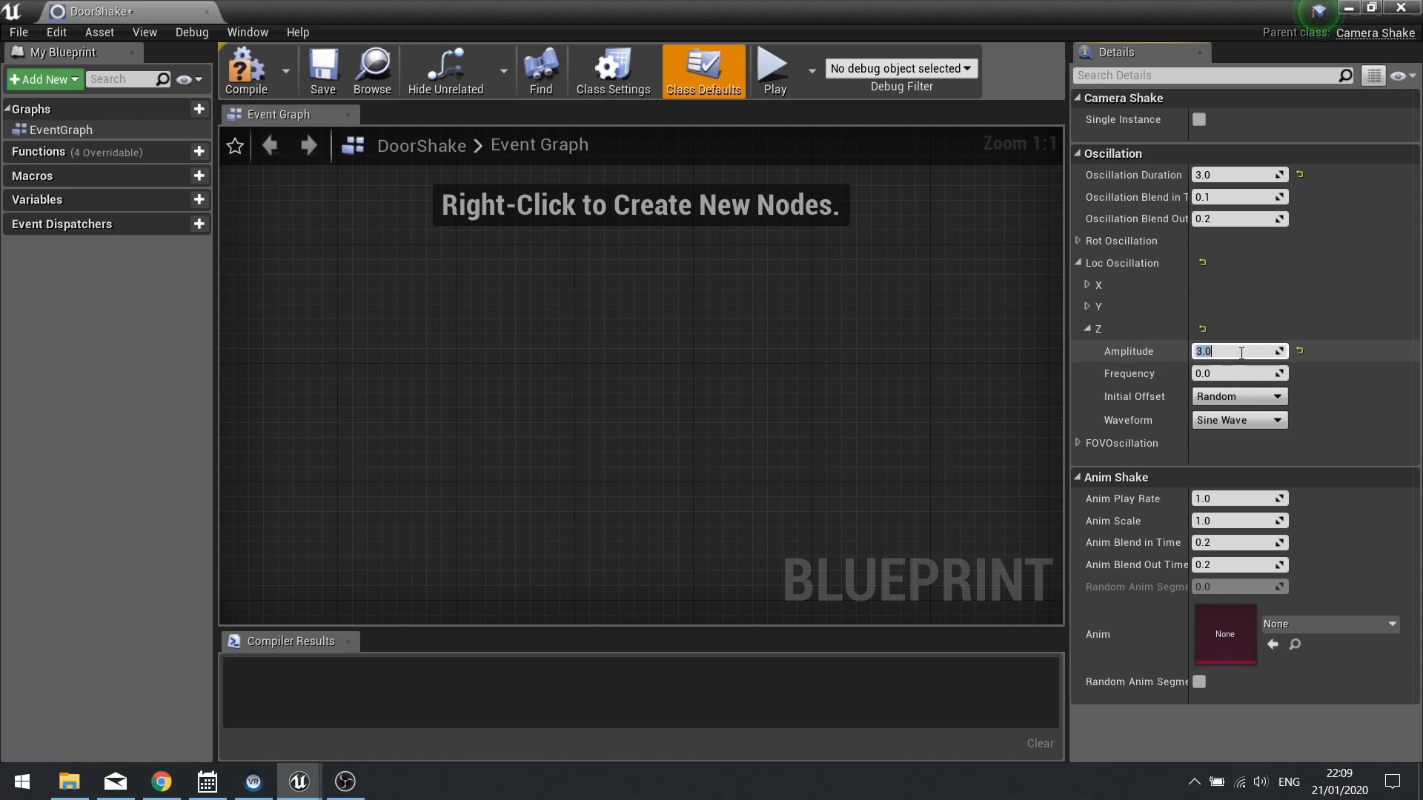
pyautogui.click(1237, 374)
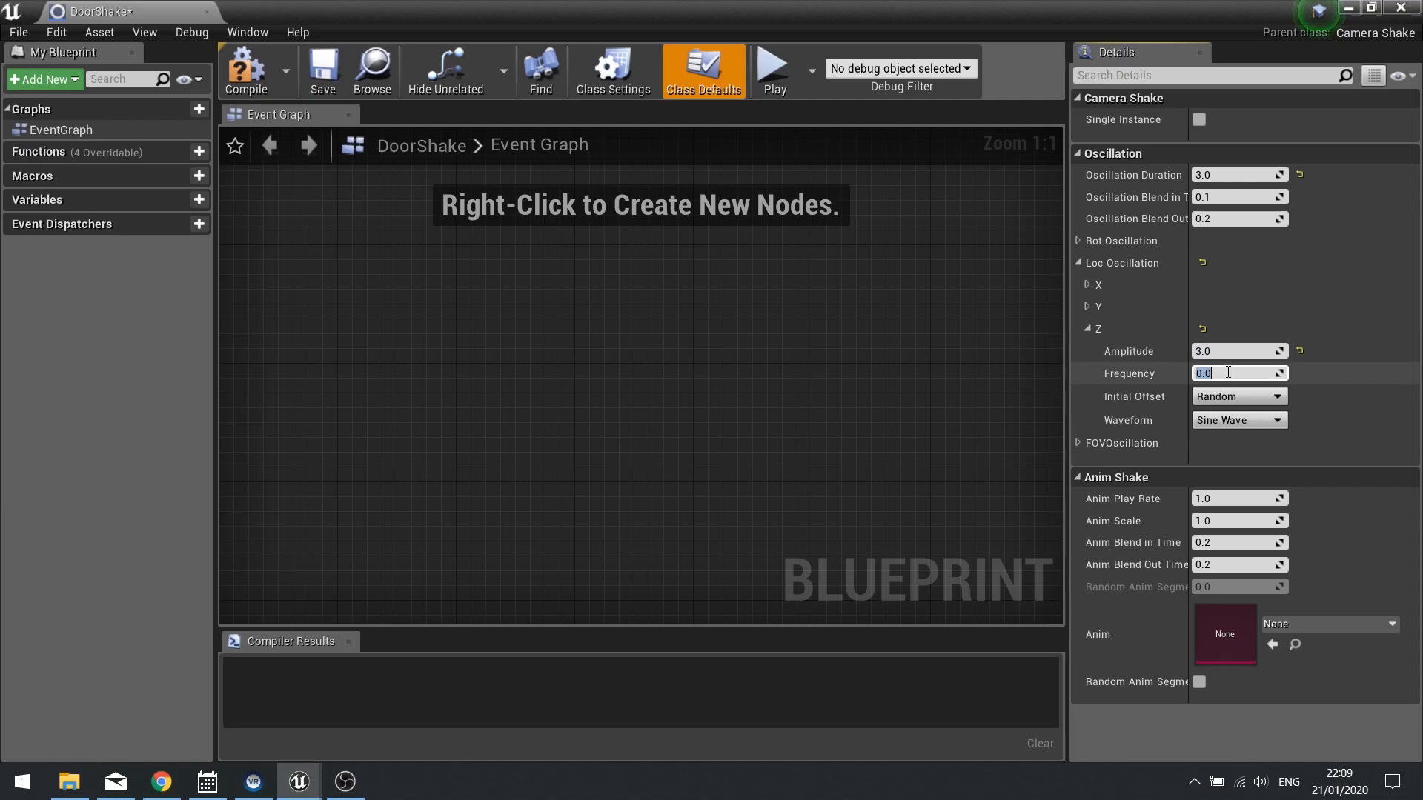
pyautogui.write('50.0')
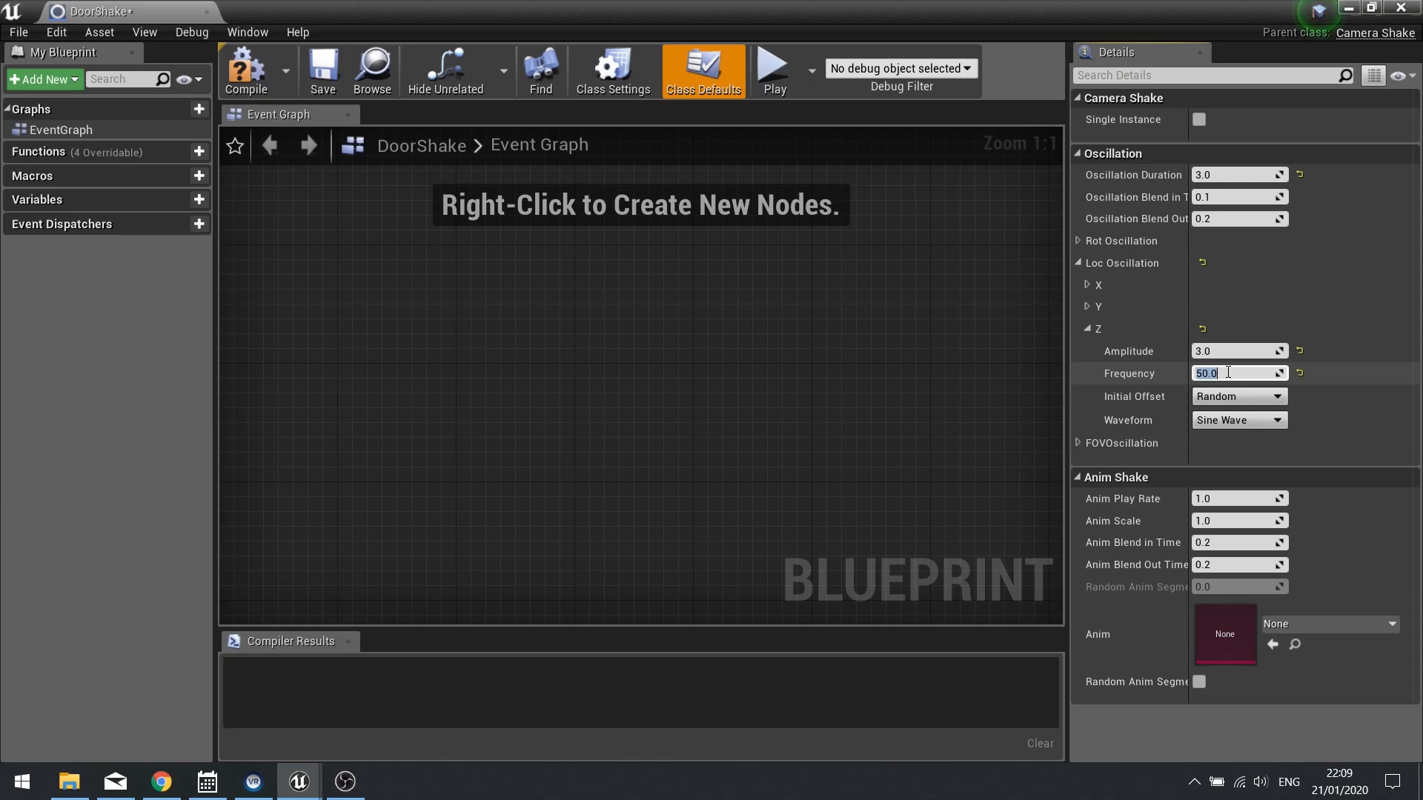
pyautogui.moveTo(1125, 397)
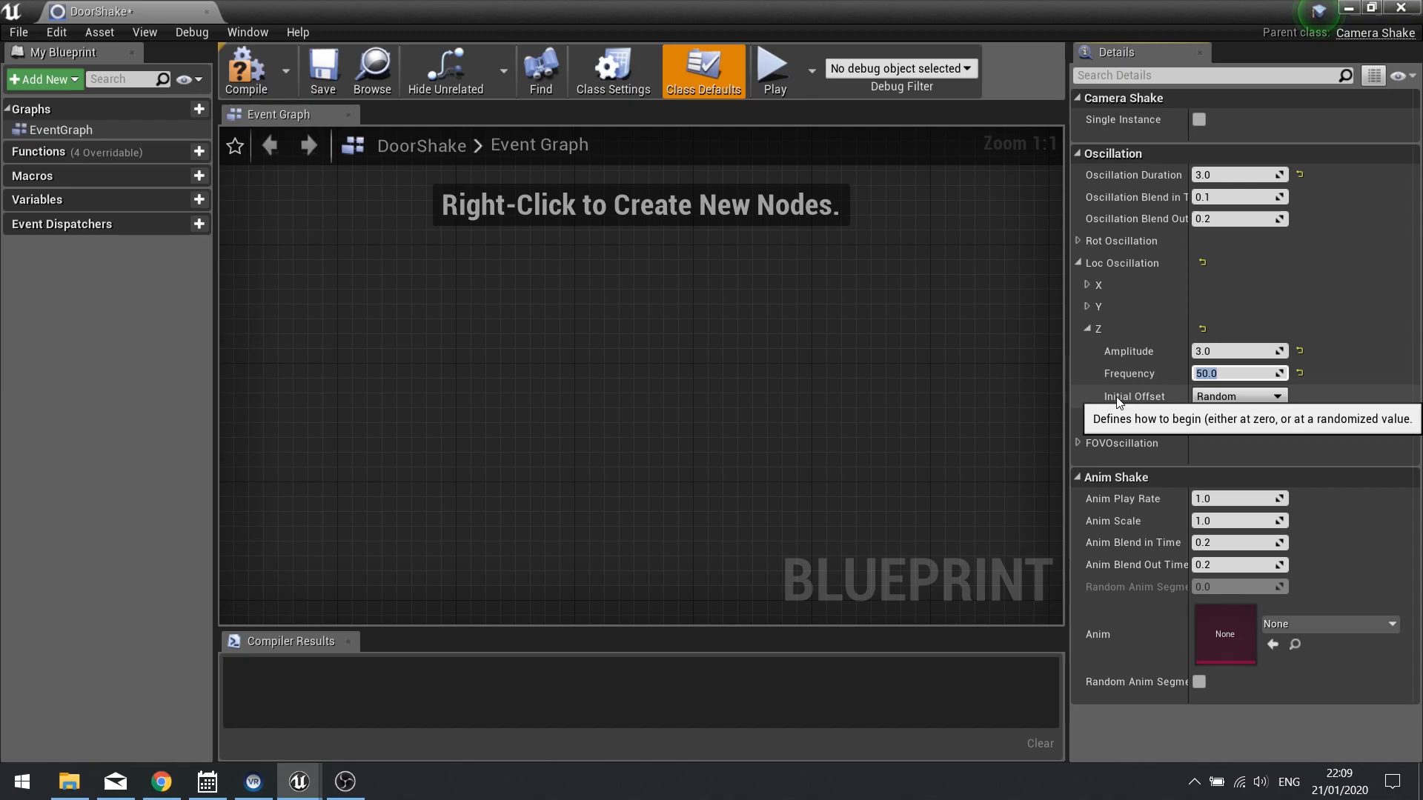
pyautogui.moveTo(1138, 403)
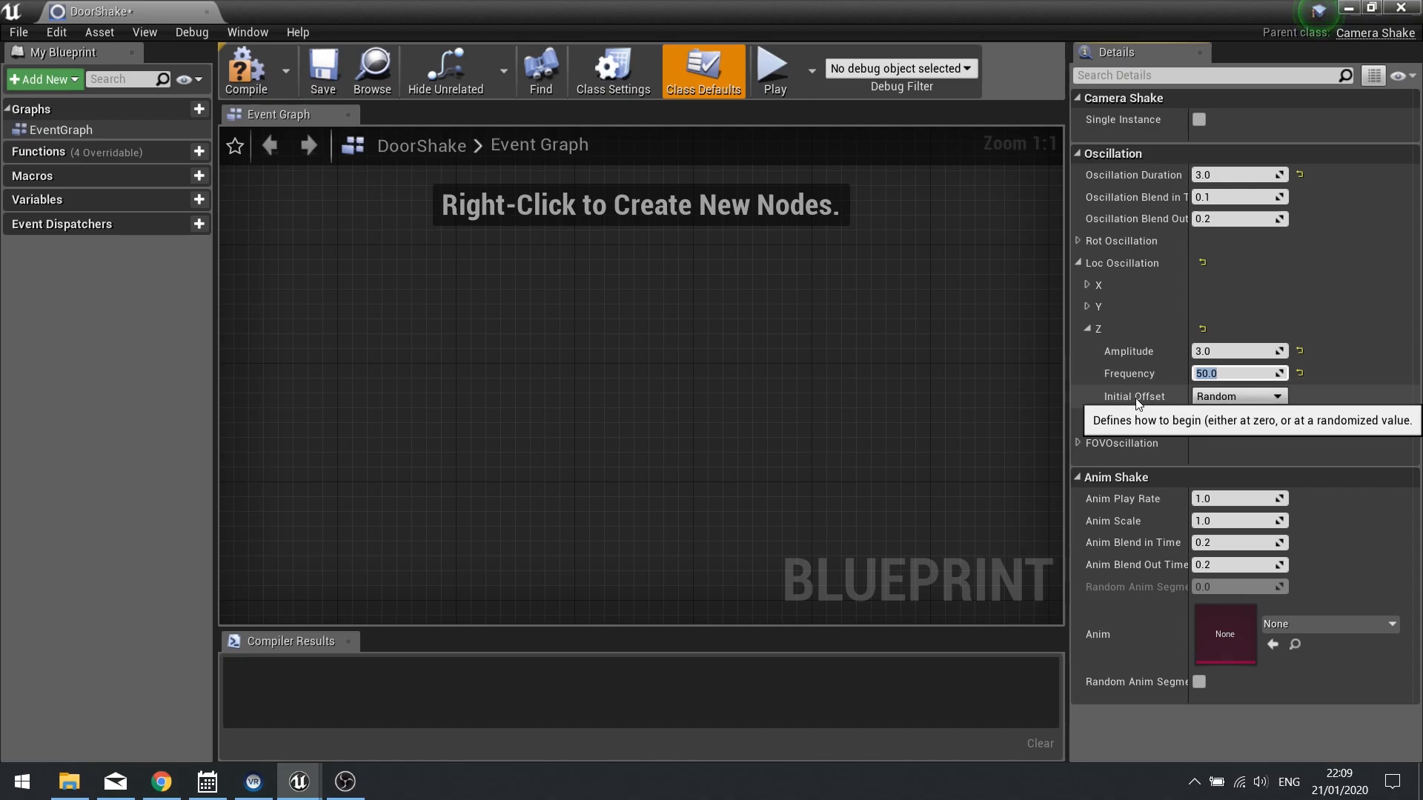
pyautogui.moveTo(1119, 405)
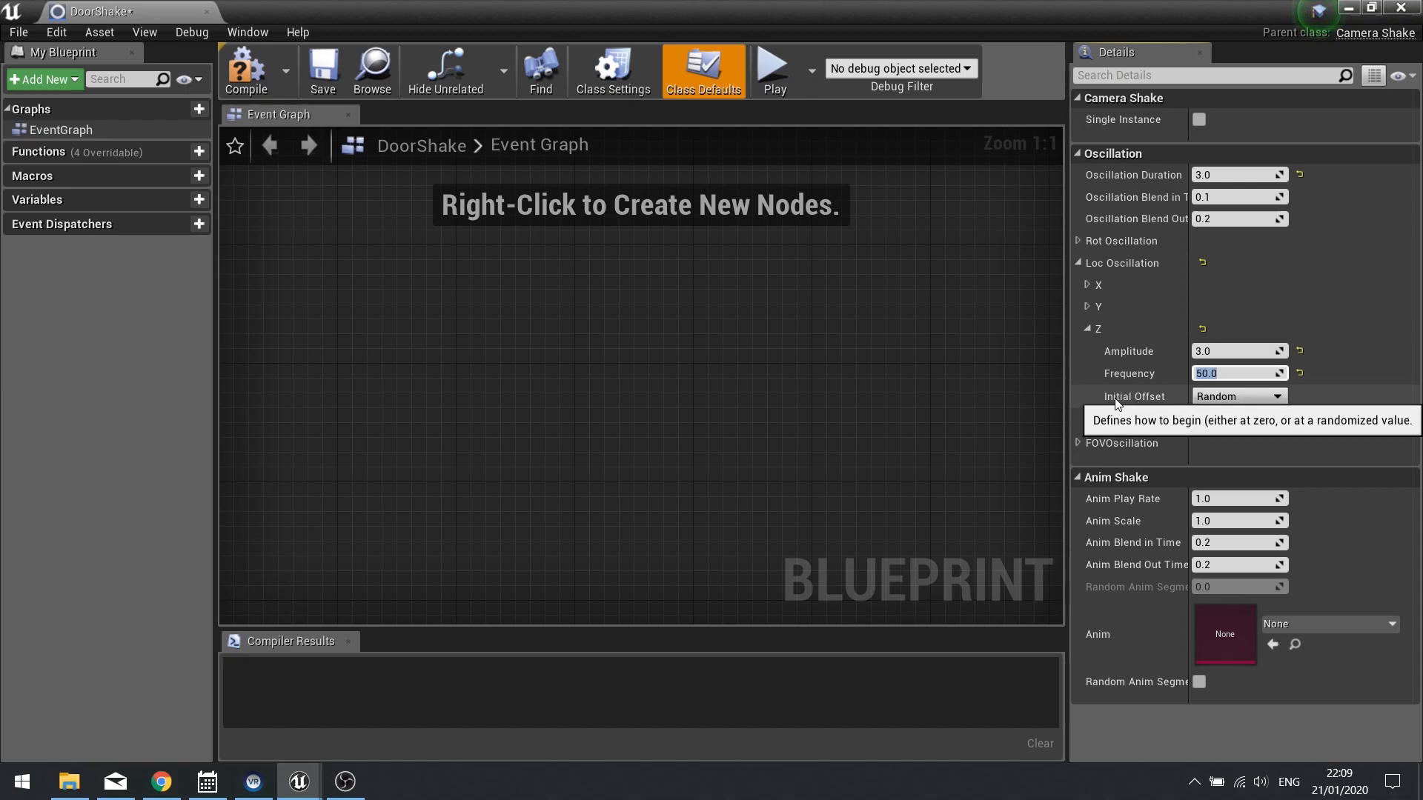
# Keep the Z oscillation's Random initial offset and Sine Wave waveform.
pyautogui.click(1235, 395)
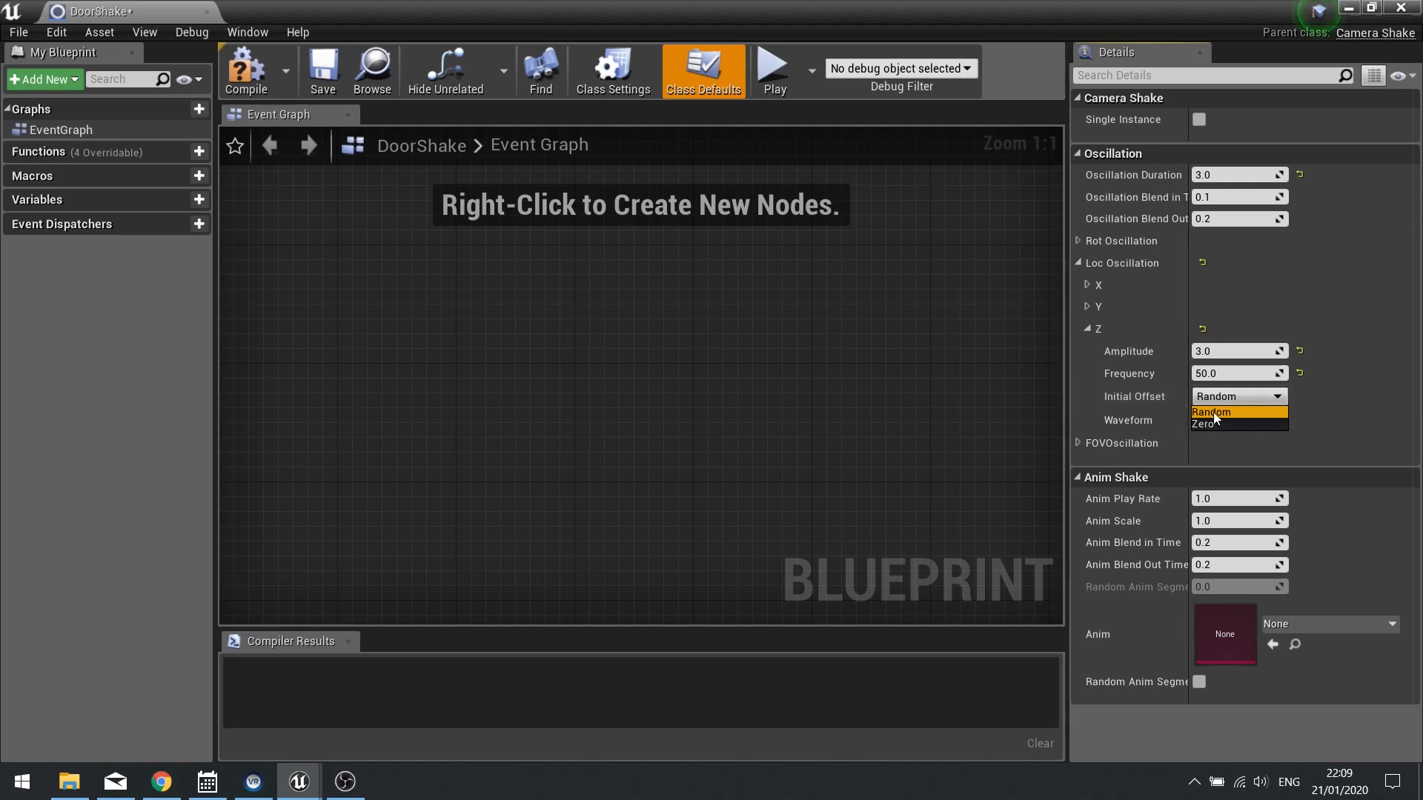
pyautogui.click(1235, 419)
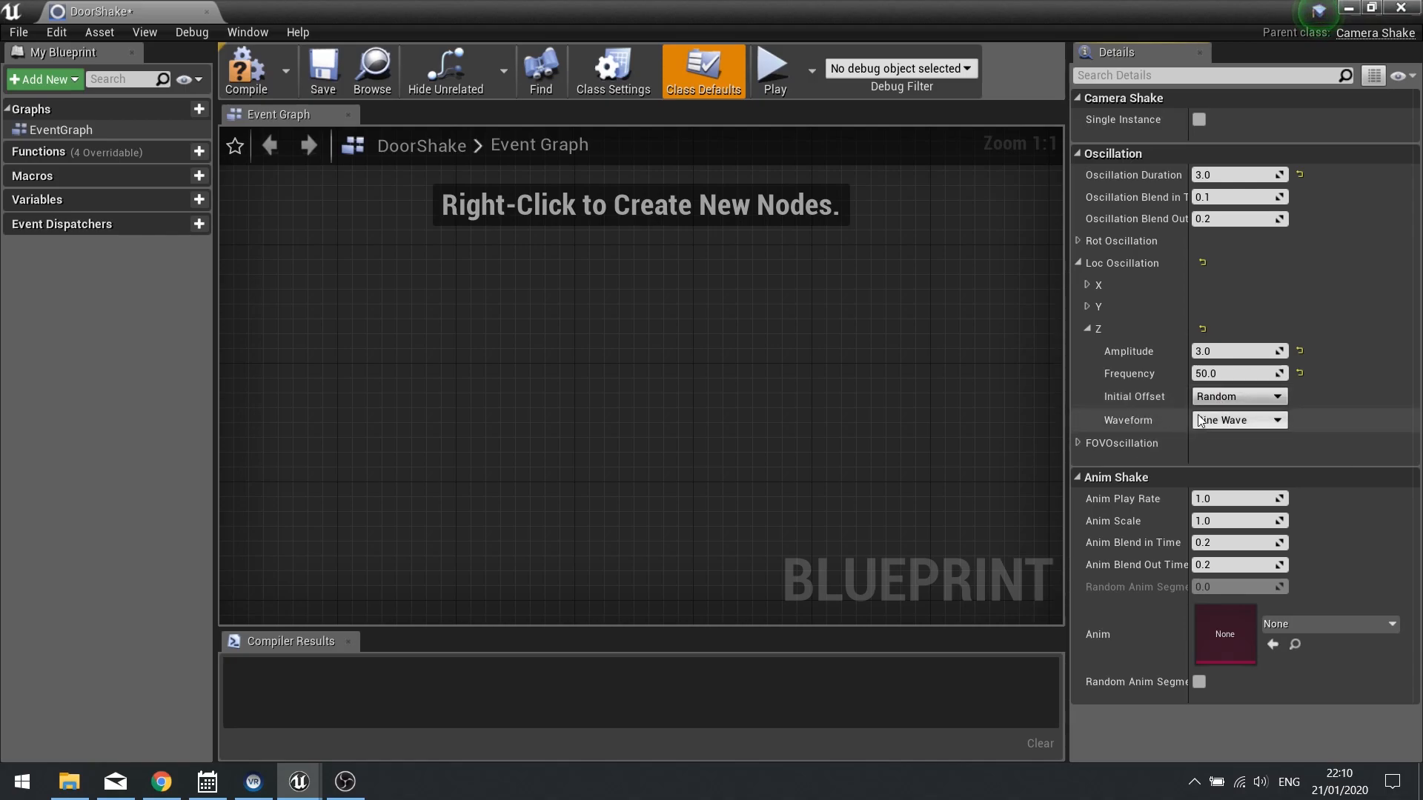
pyautogui.click(1236, 420)
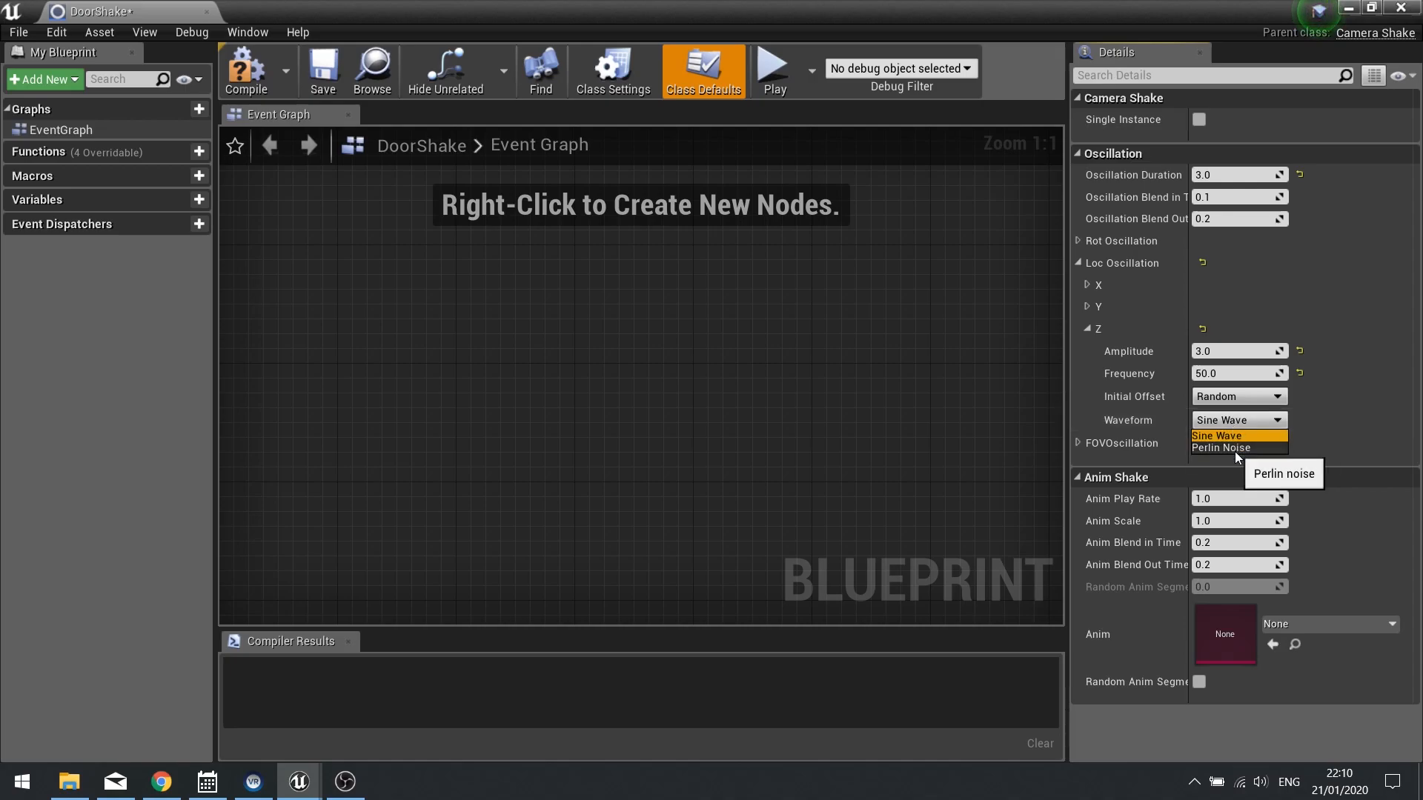
pyautogui.moveTo(1215, 436)
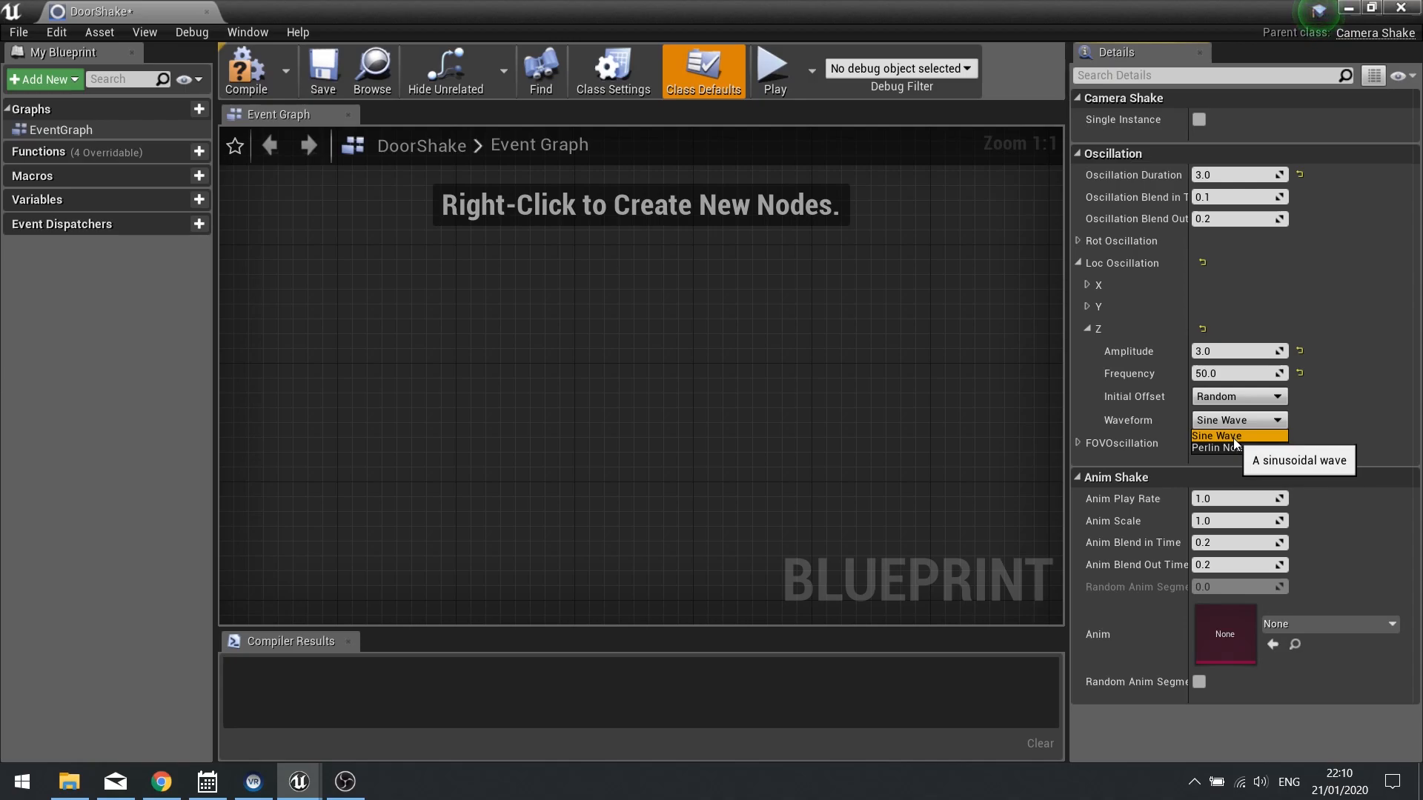
pyautogui.moveTo(1225, 447)
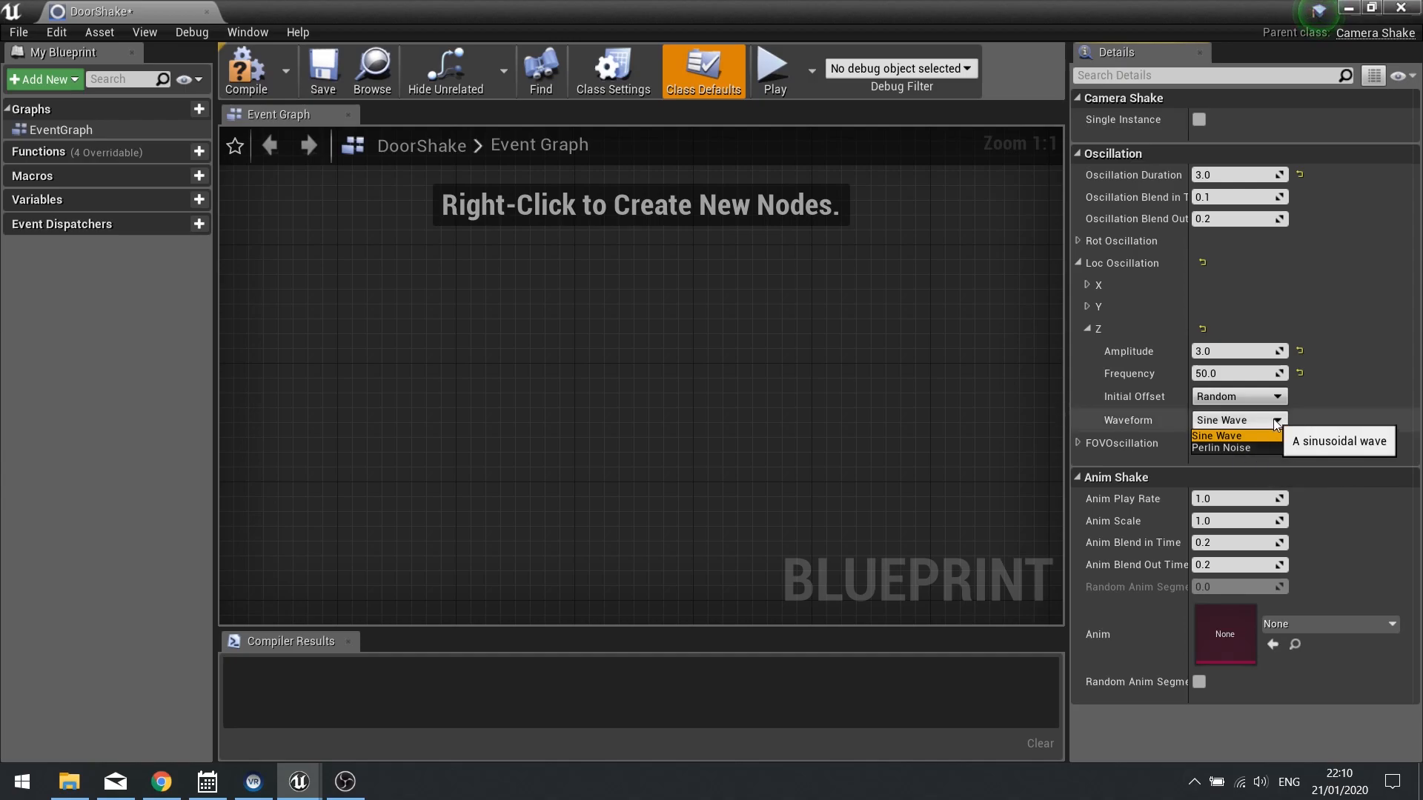
pyautogui.click(1220, 434)
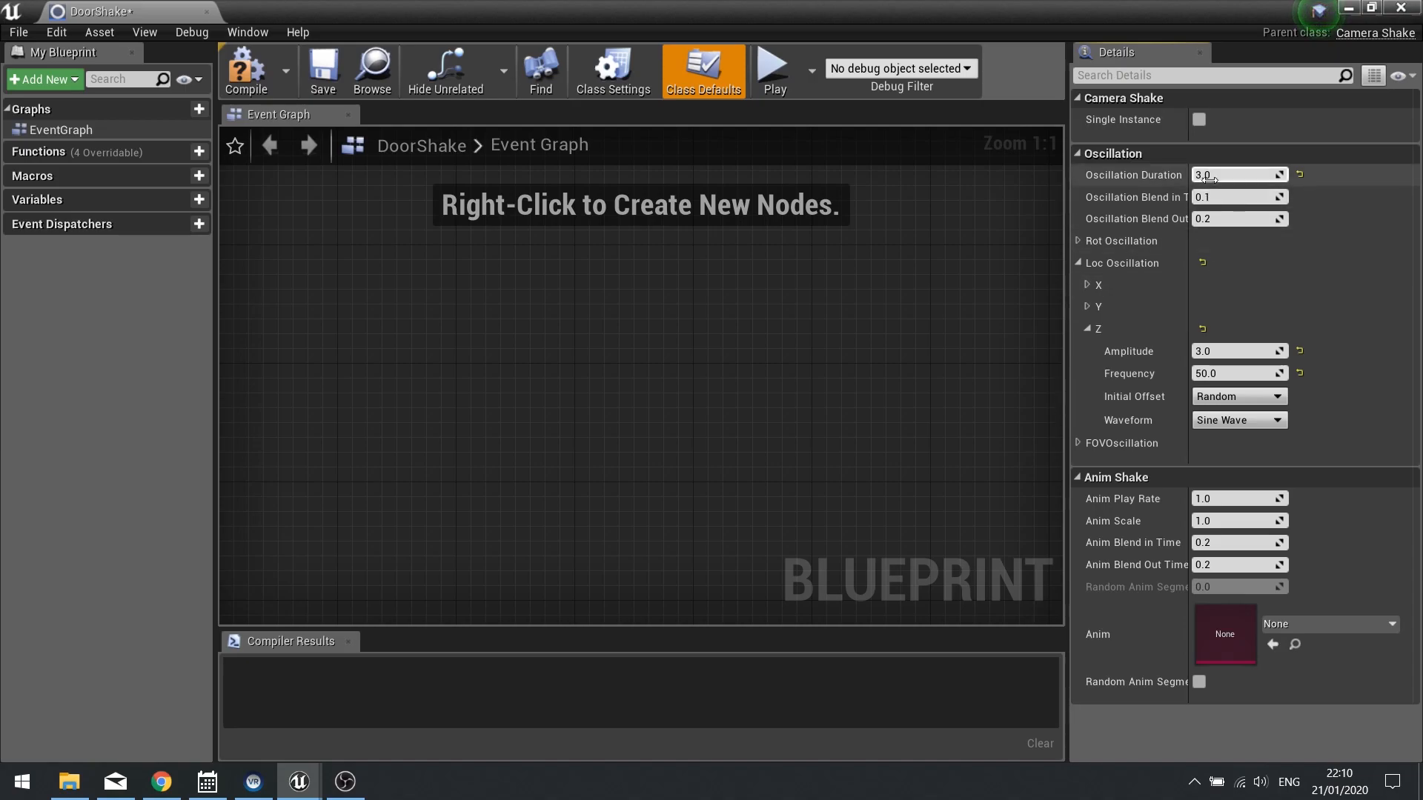
pyautogui.moveTo(1235, 308)
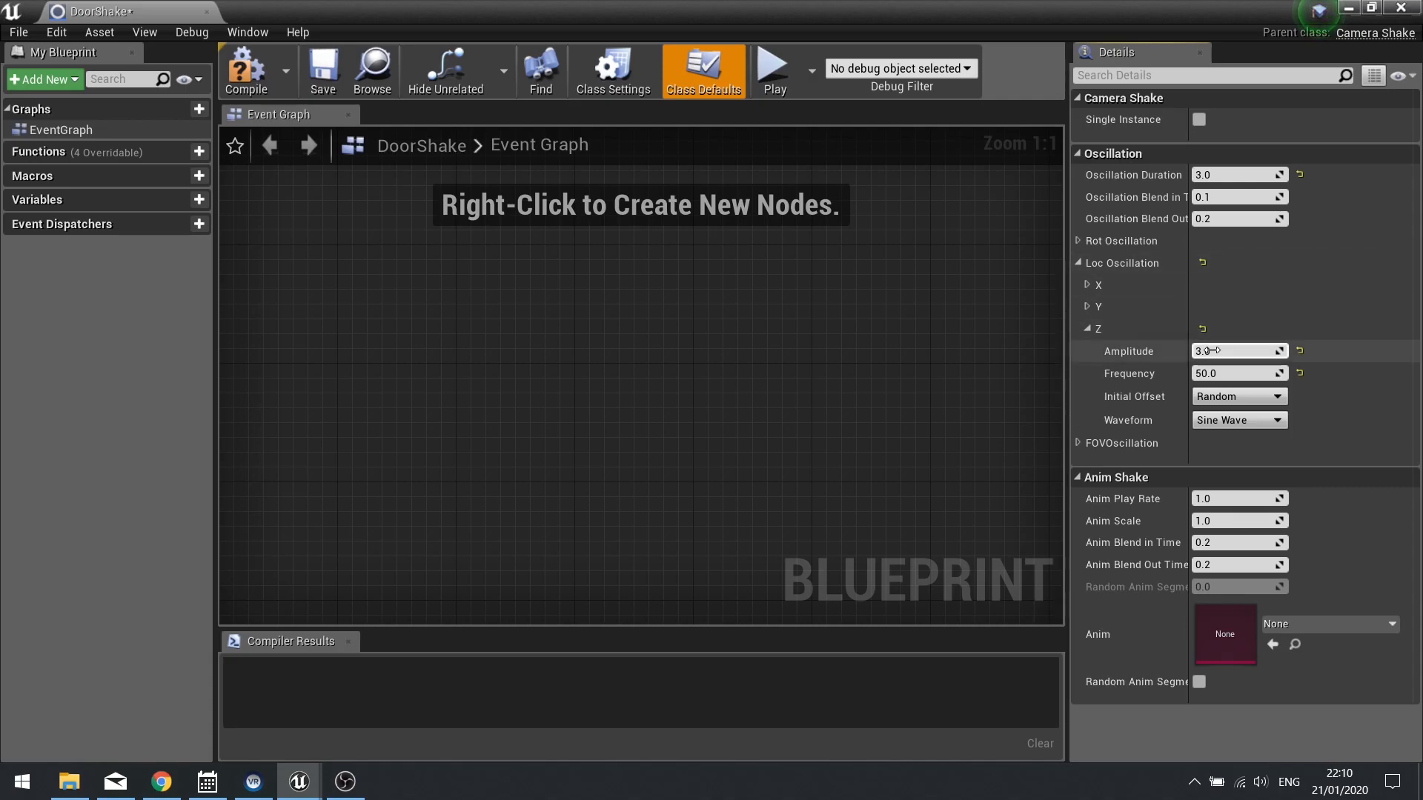
pyautogui.moveTo(244, 71)
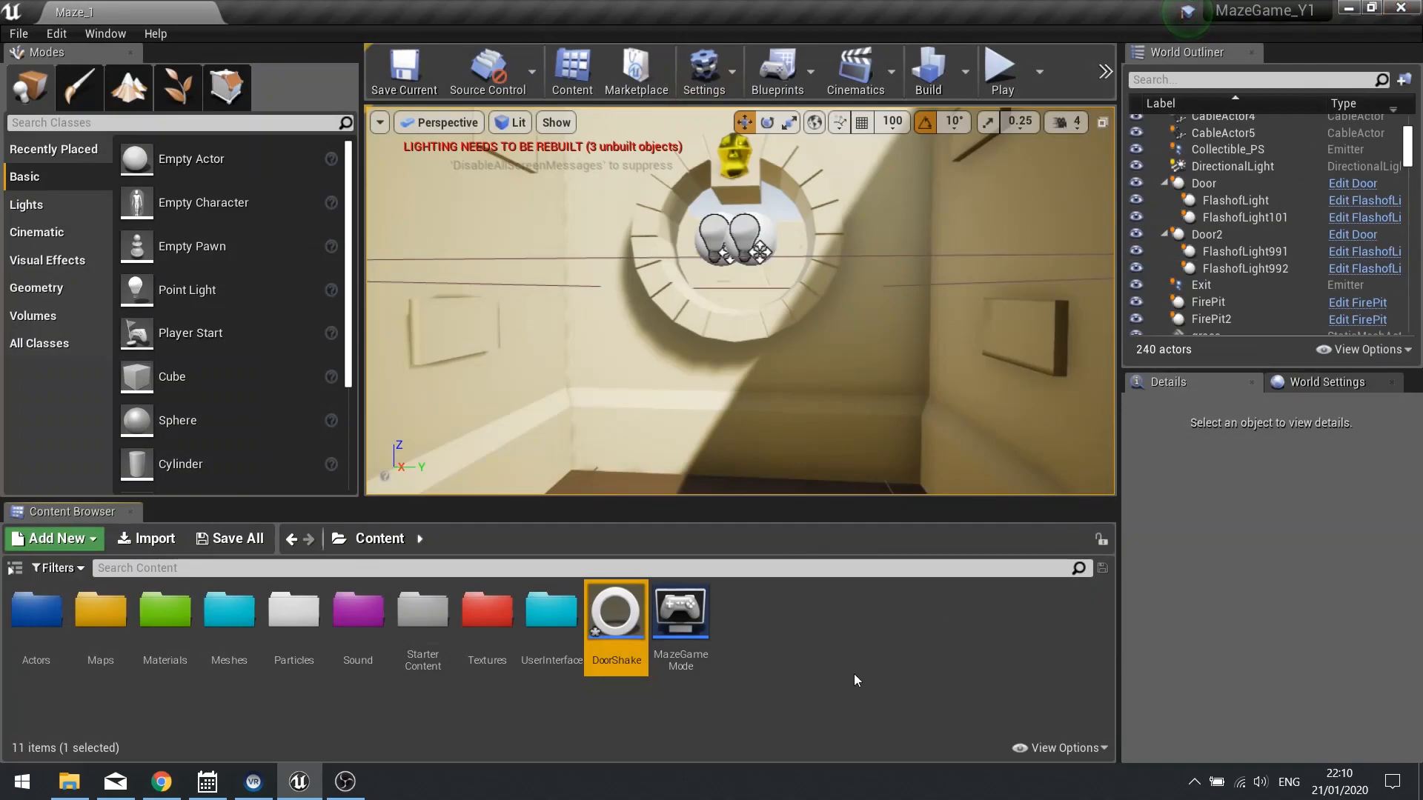
# Select the Door actor in the World Outliner and open its blueprint Event Graph.
pyautogui.click(1204, 183)
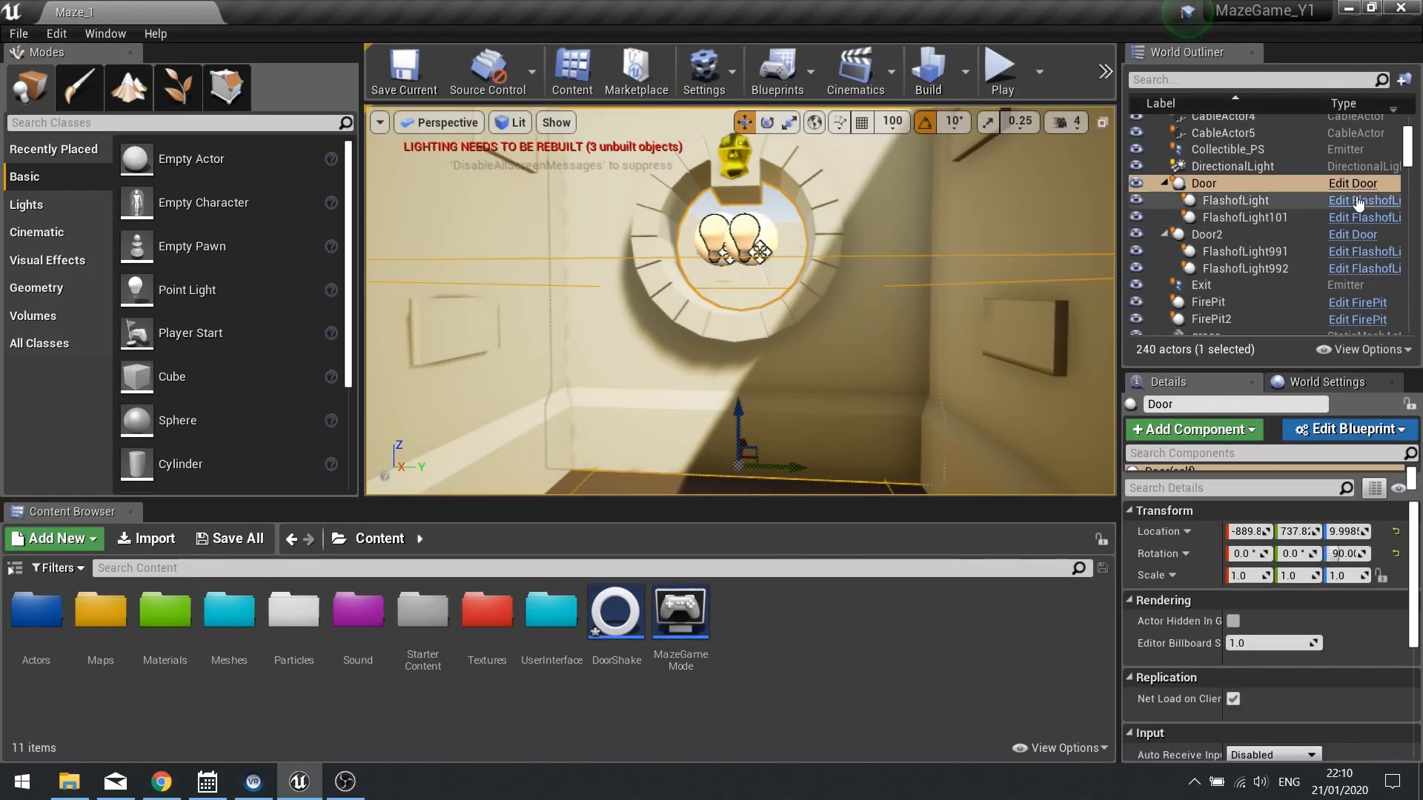
pyautogui.click(1352, 183)
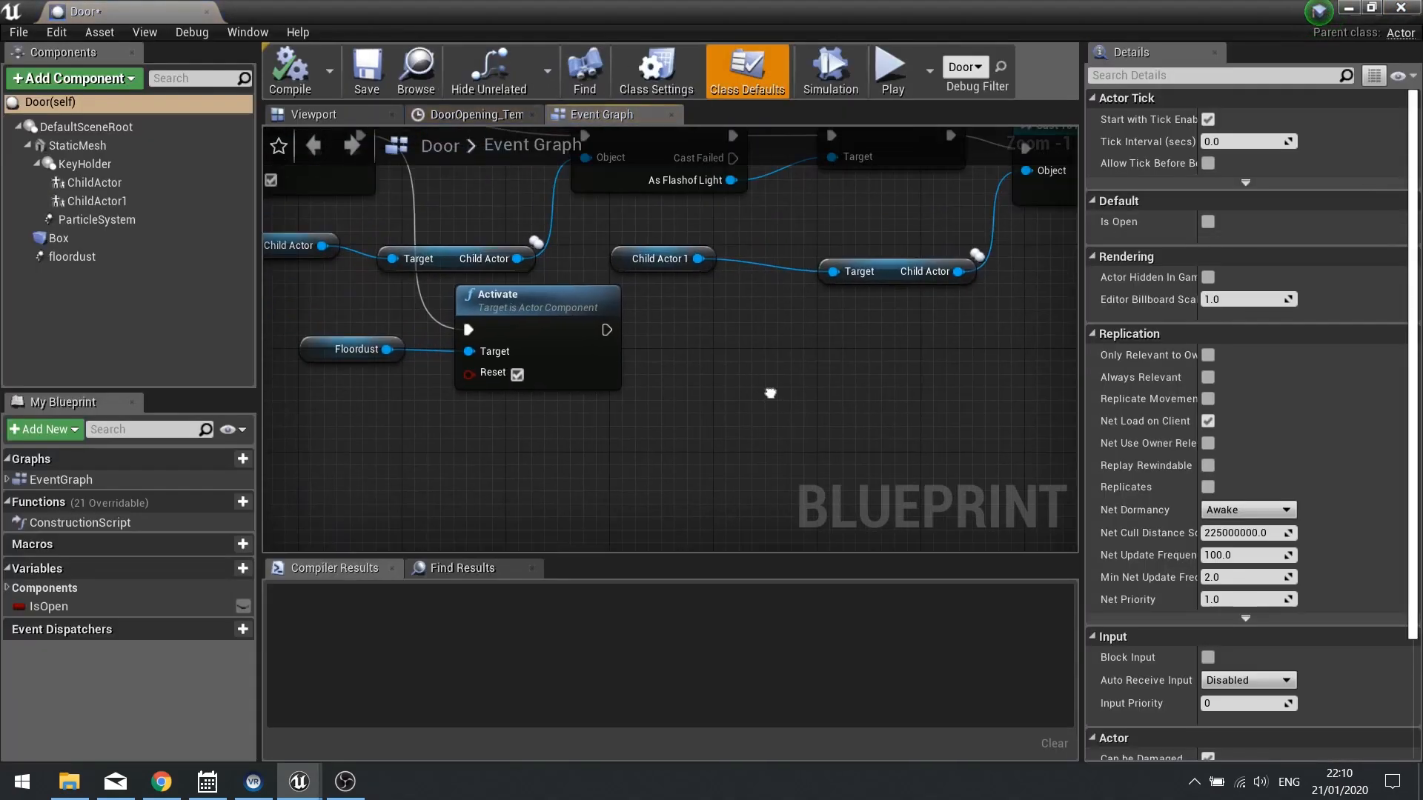
pyautogui.scroll(-3)
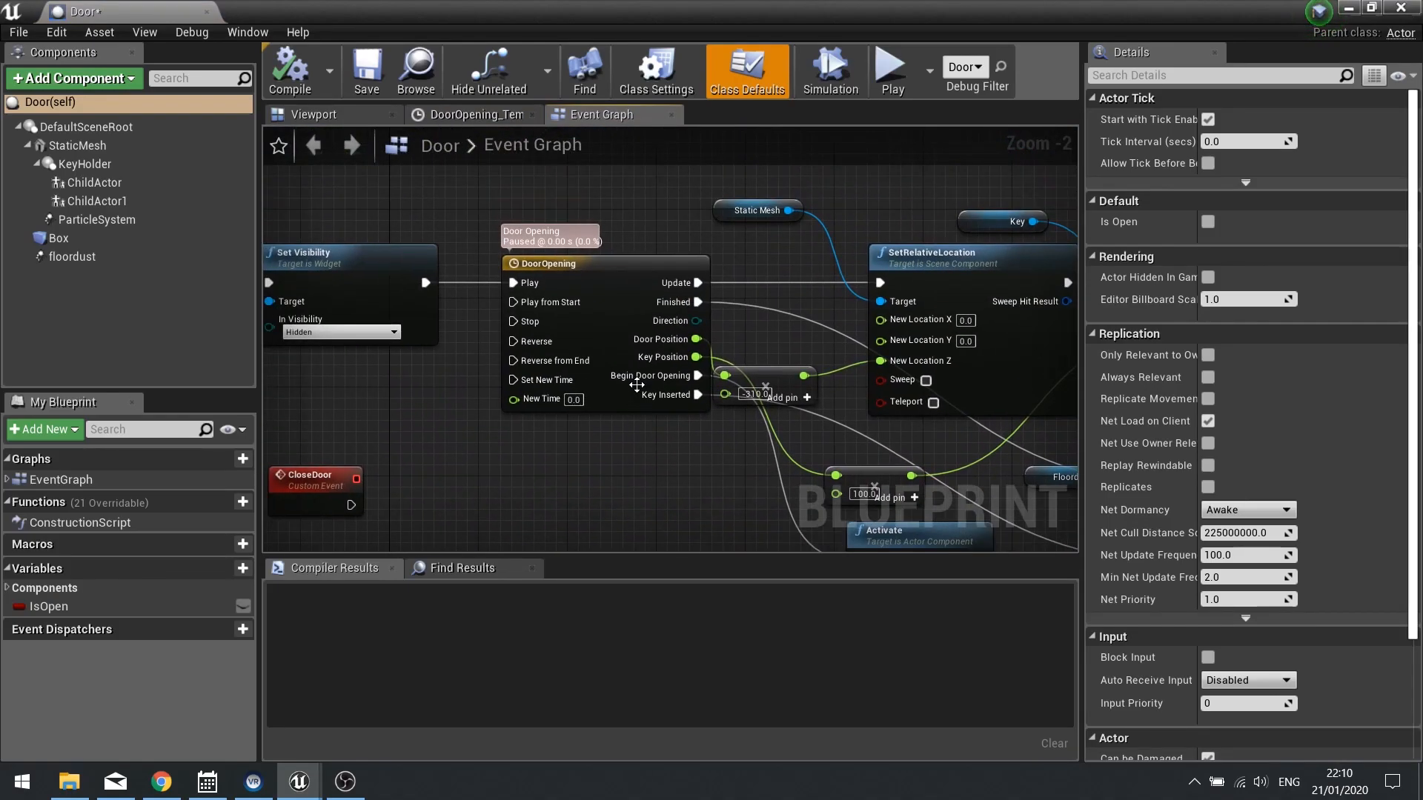
pyautogui.scroll(3)
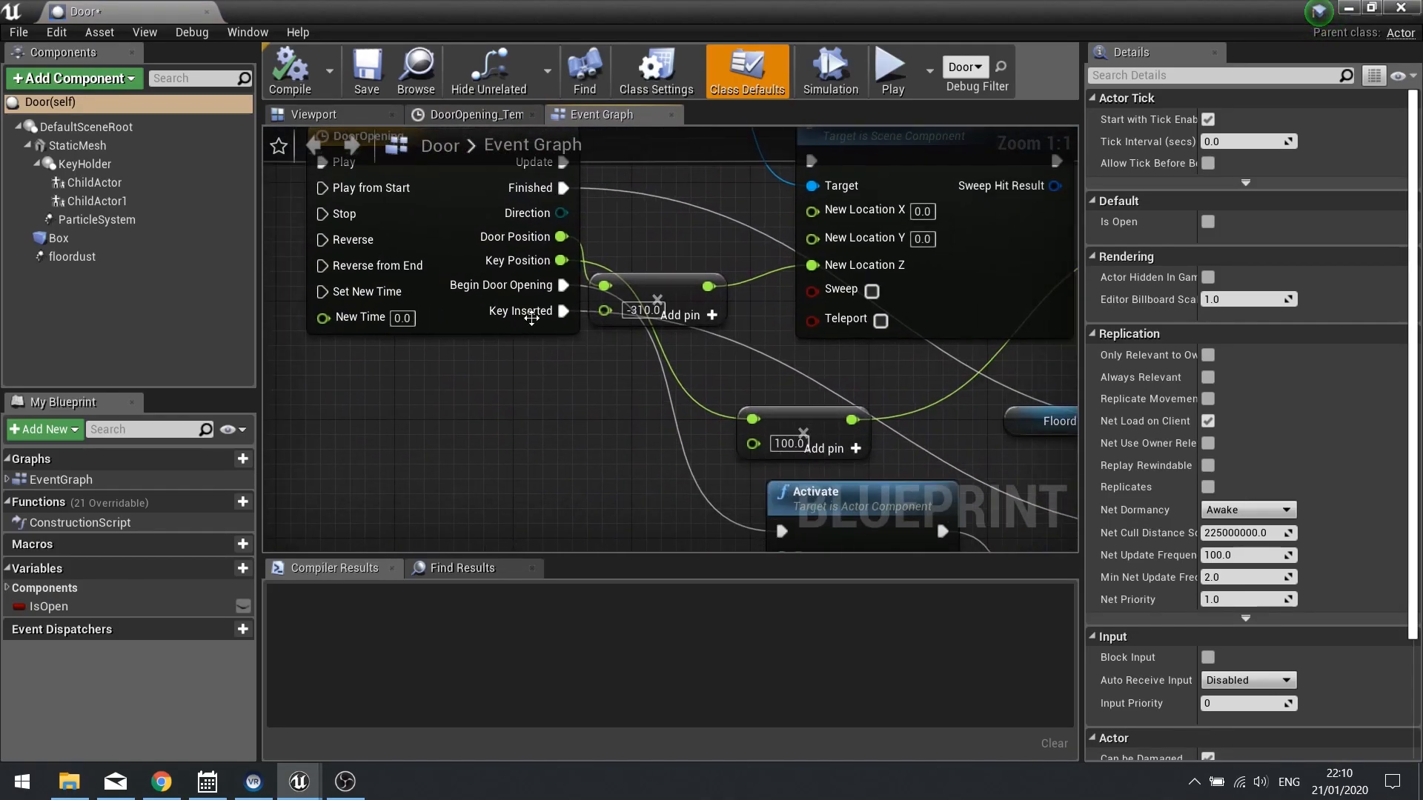
pyautogui.moveTo(628, 349)
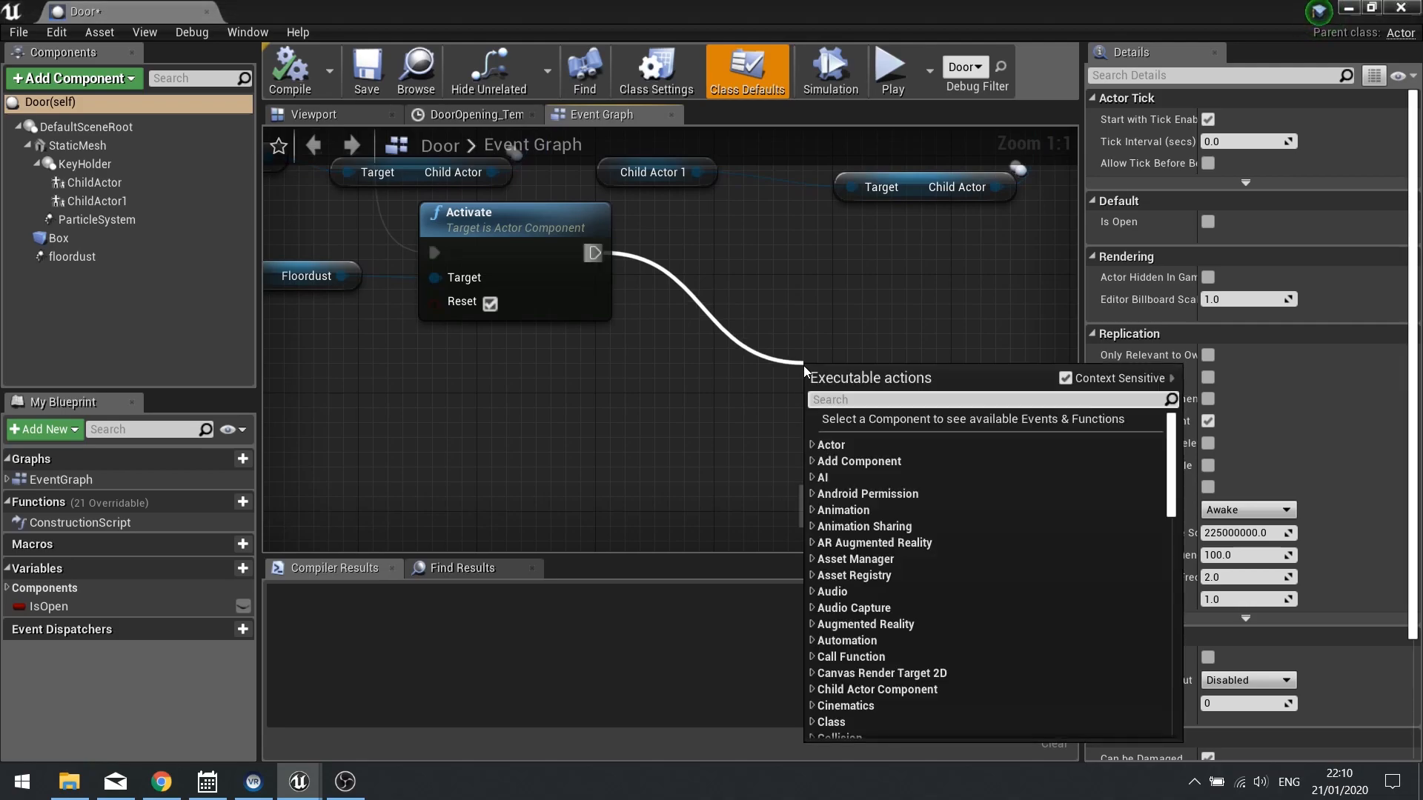
# Add a Play World Camera Shake node using the DoorShake class after the dust activation.
pyautogui.write('shake')
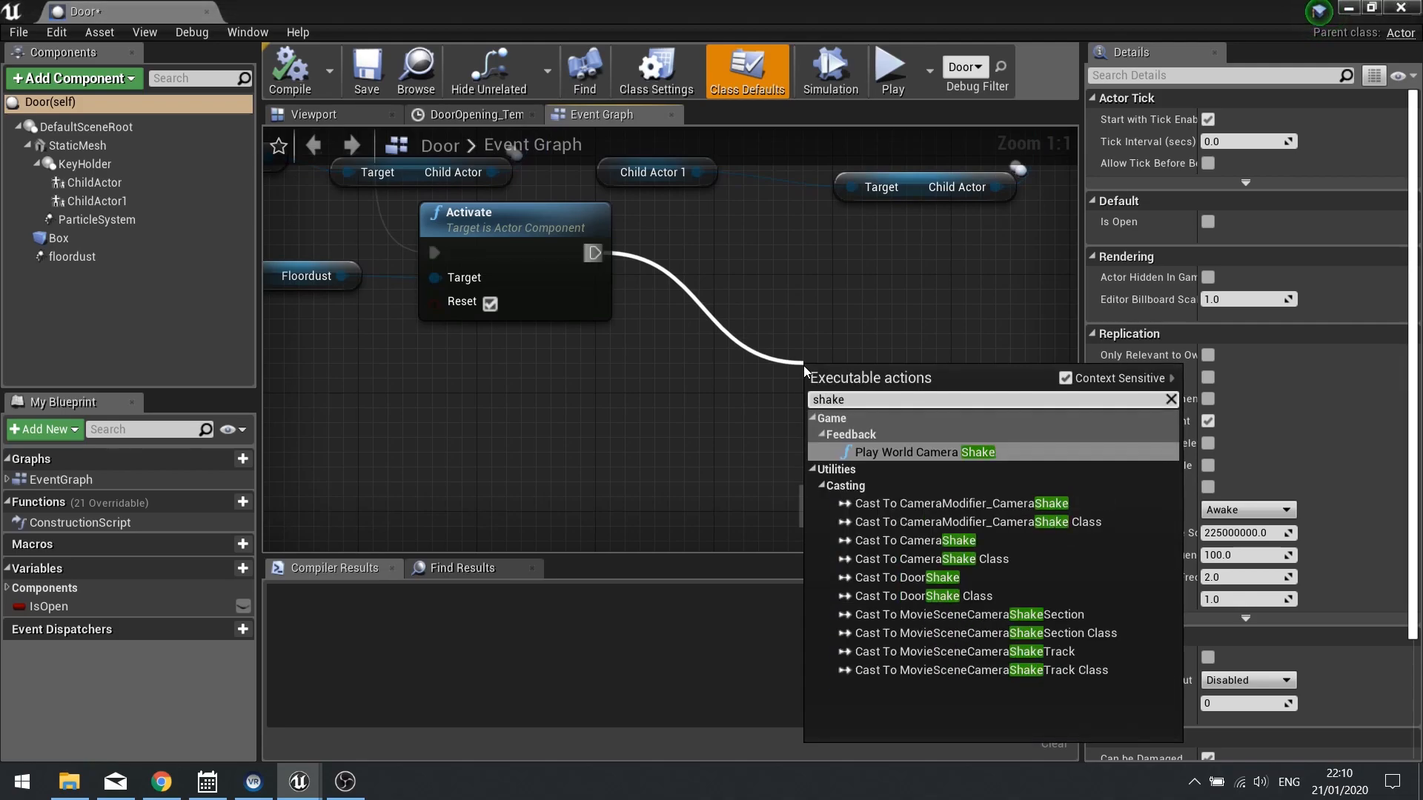
pyautogui.moveTo(923, 452)
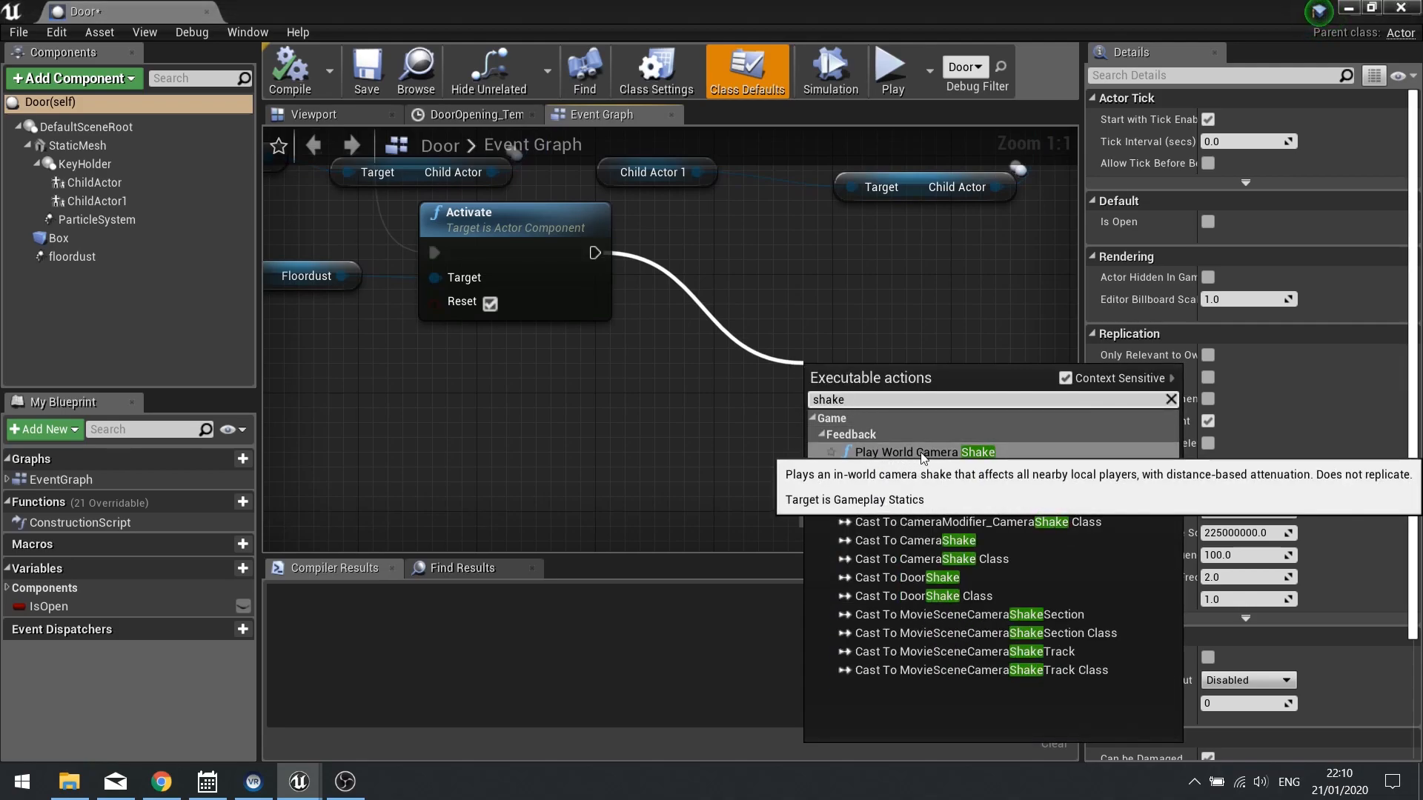
pyautogui.click(912, 452)
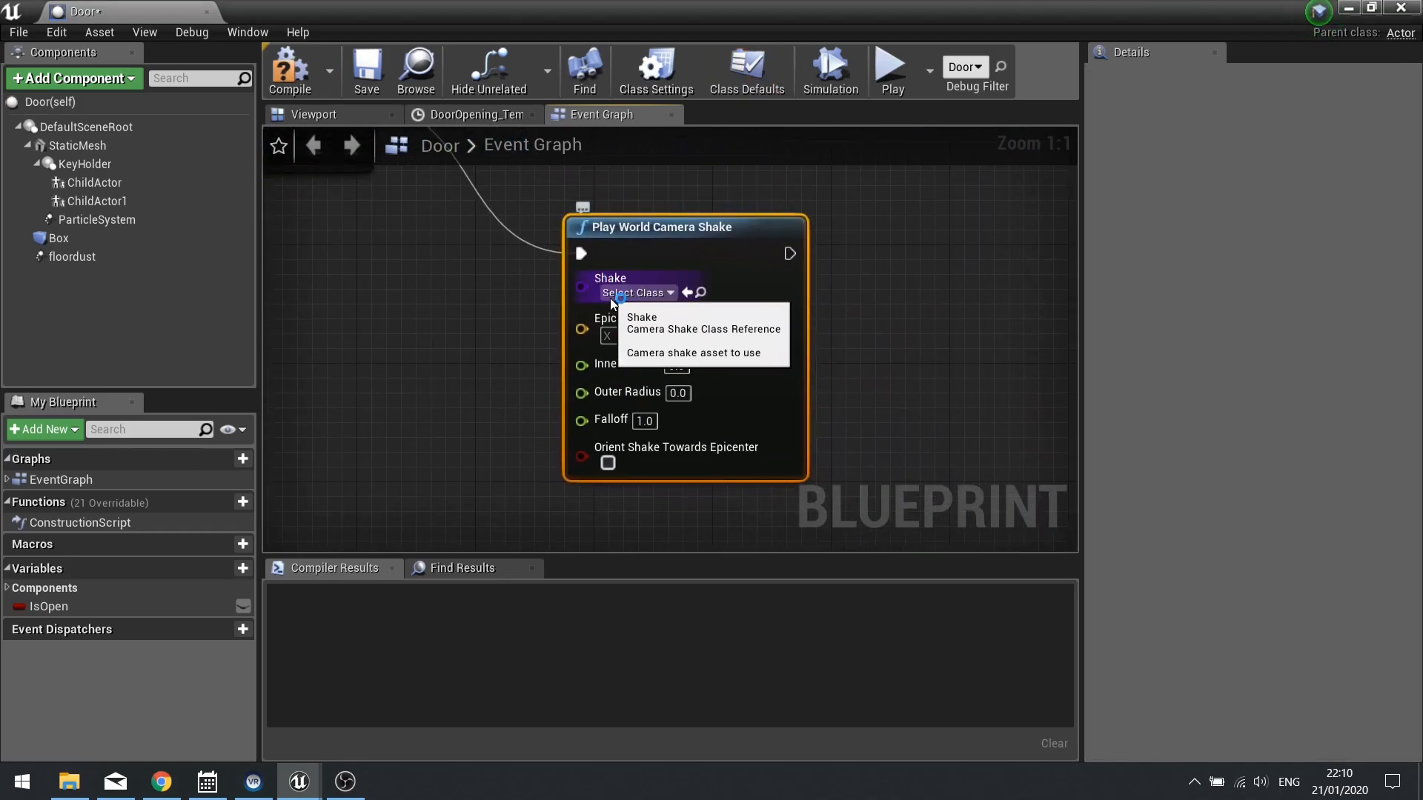
pyautogui.click(635, 292)
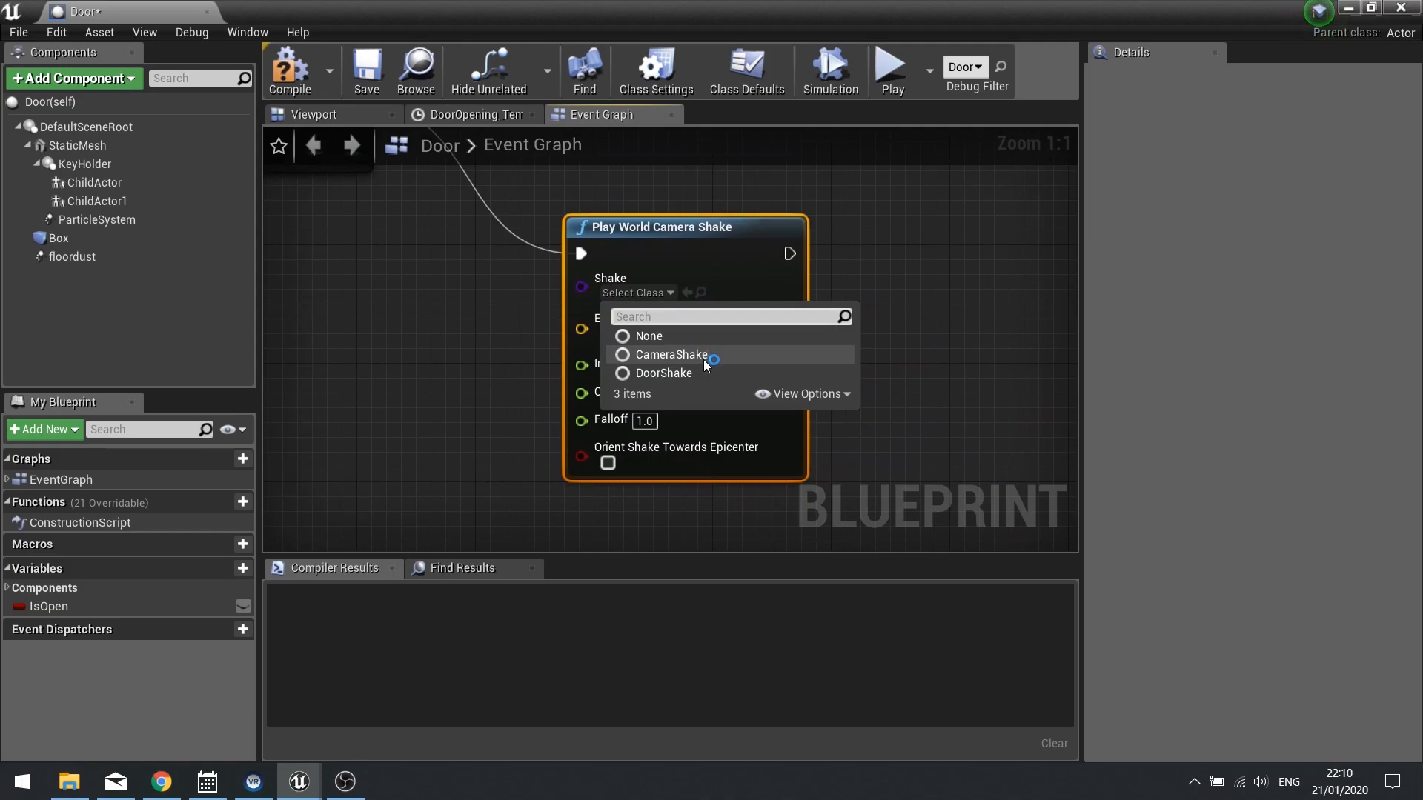
pyautogui.click(664, 372)
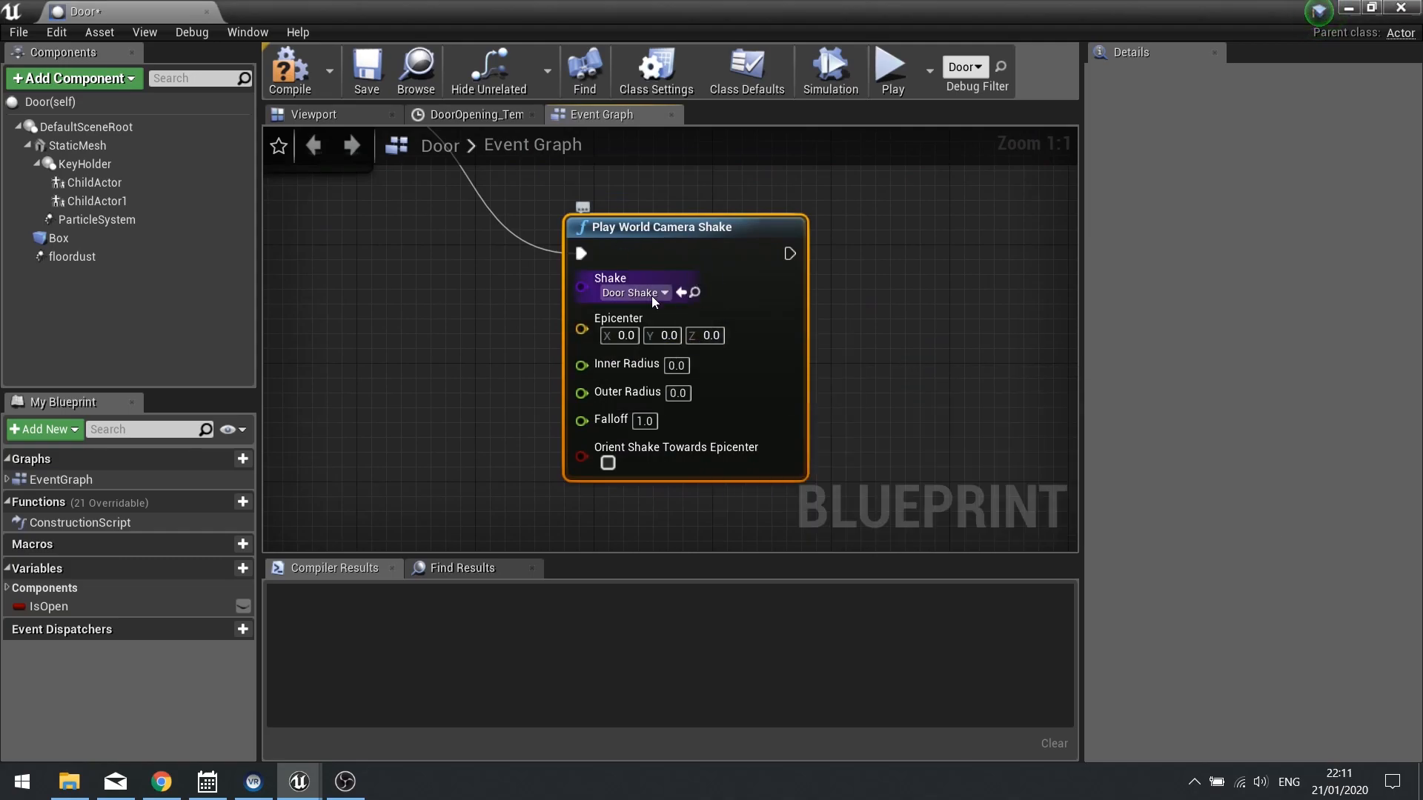
pyautogui.moveTo(629, 292)
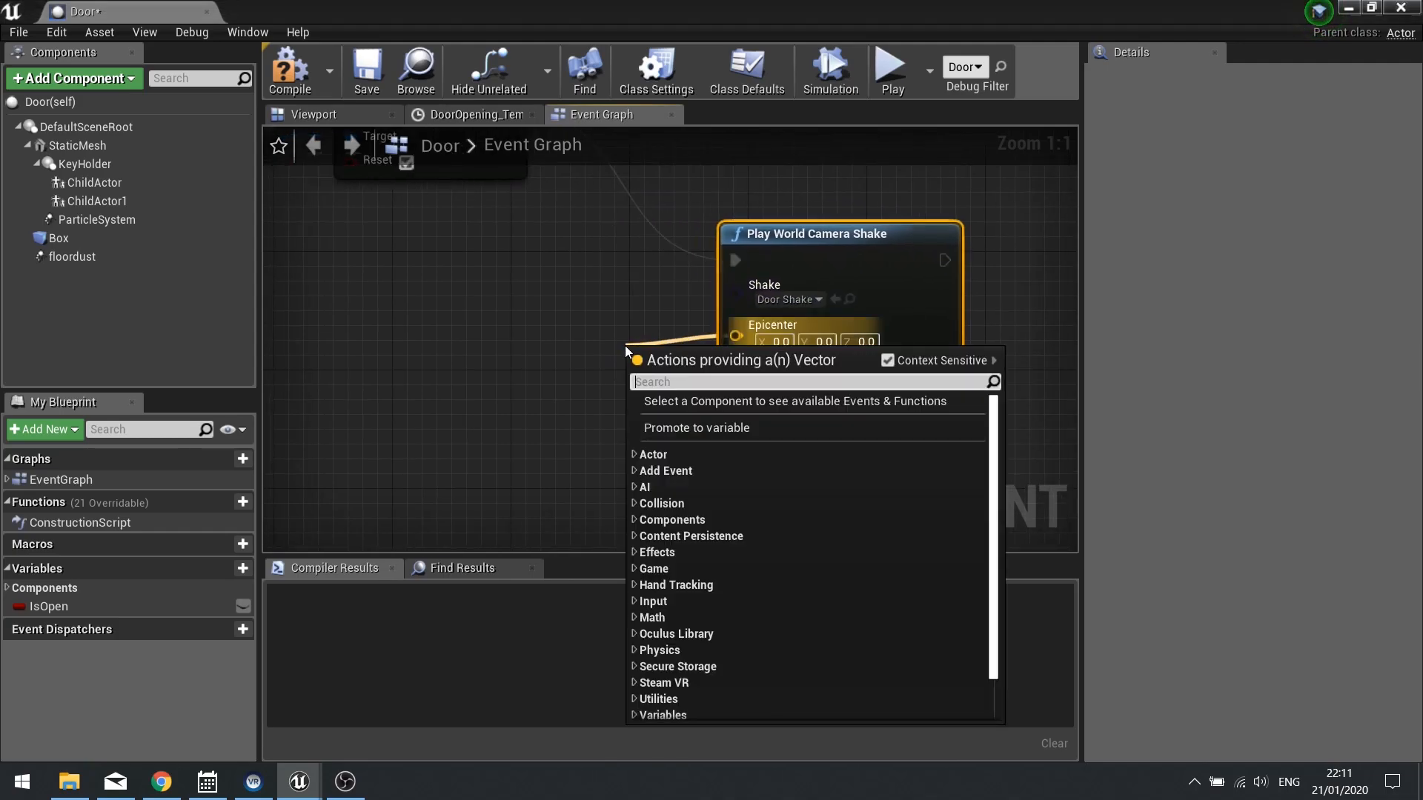
# Add a GetActorLocation node feeding the shake's Epicenter input.
pyautogui.write('g')
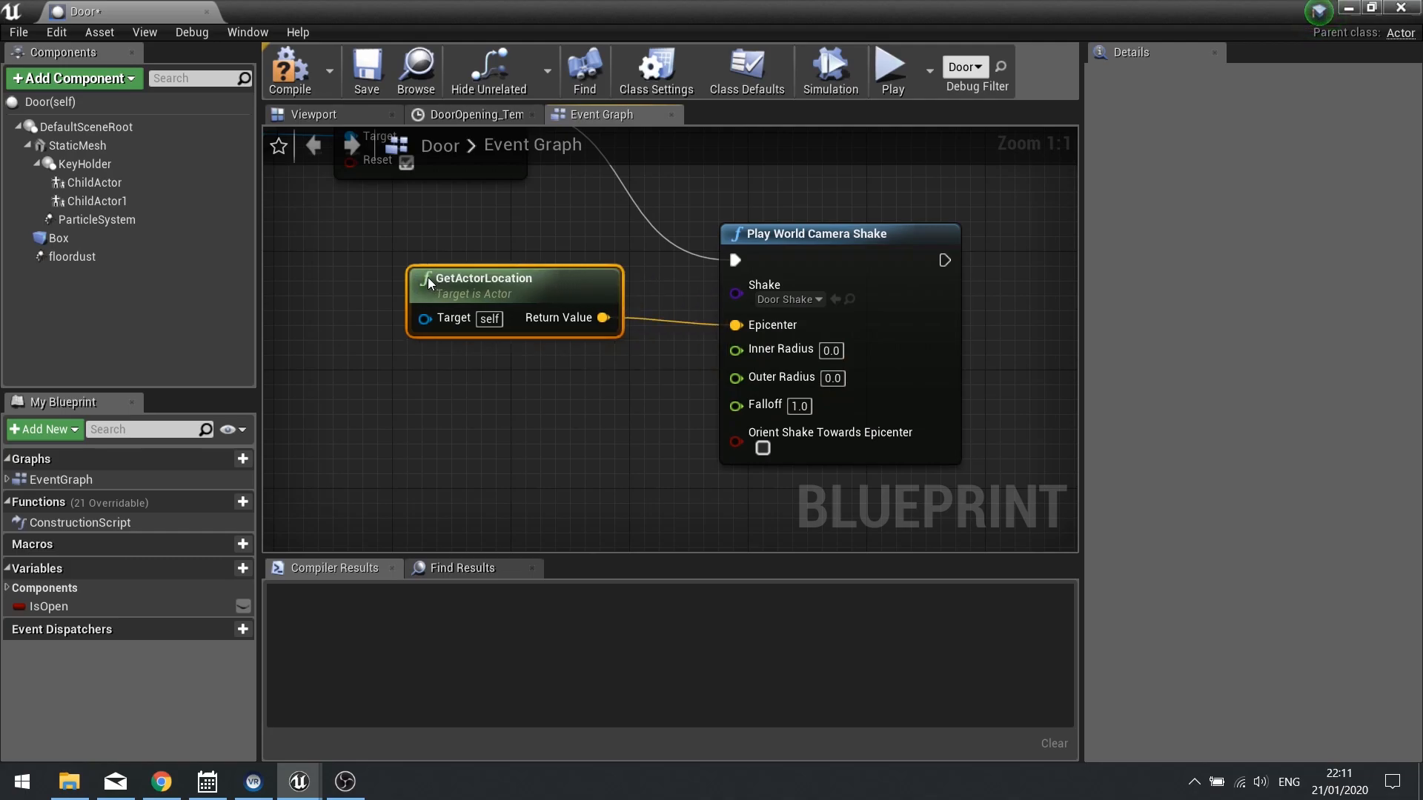
pyautogui.moveTo(783, 377)
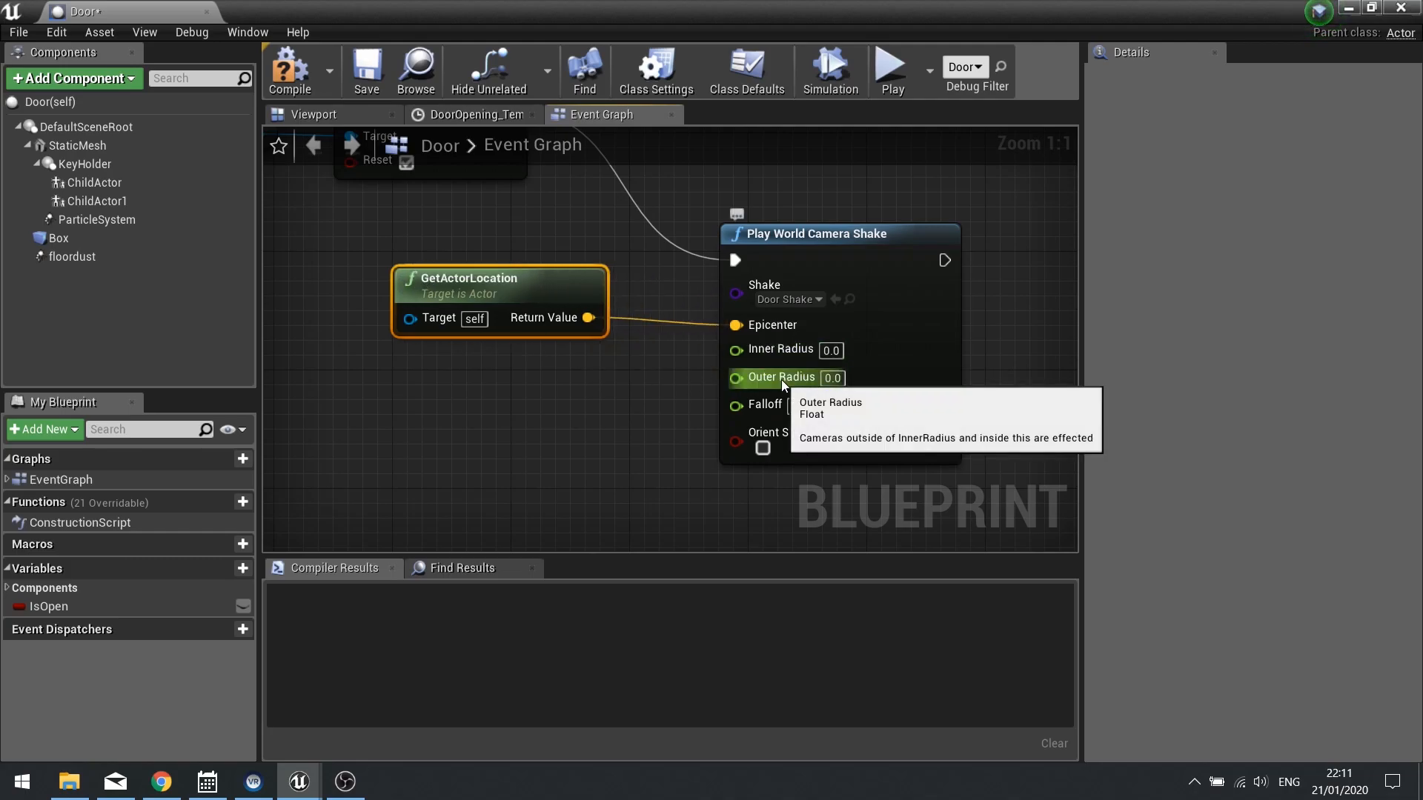
pyautogui.moveTo(778, 348)
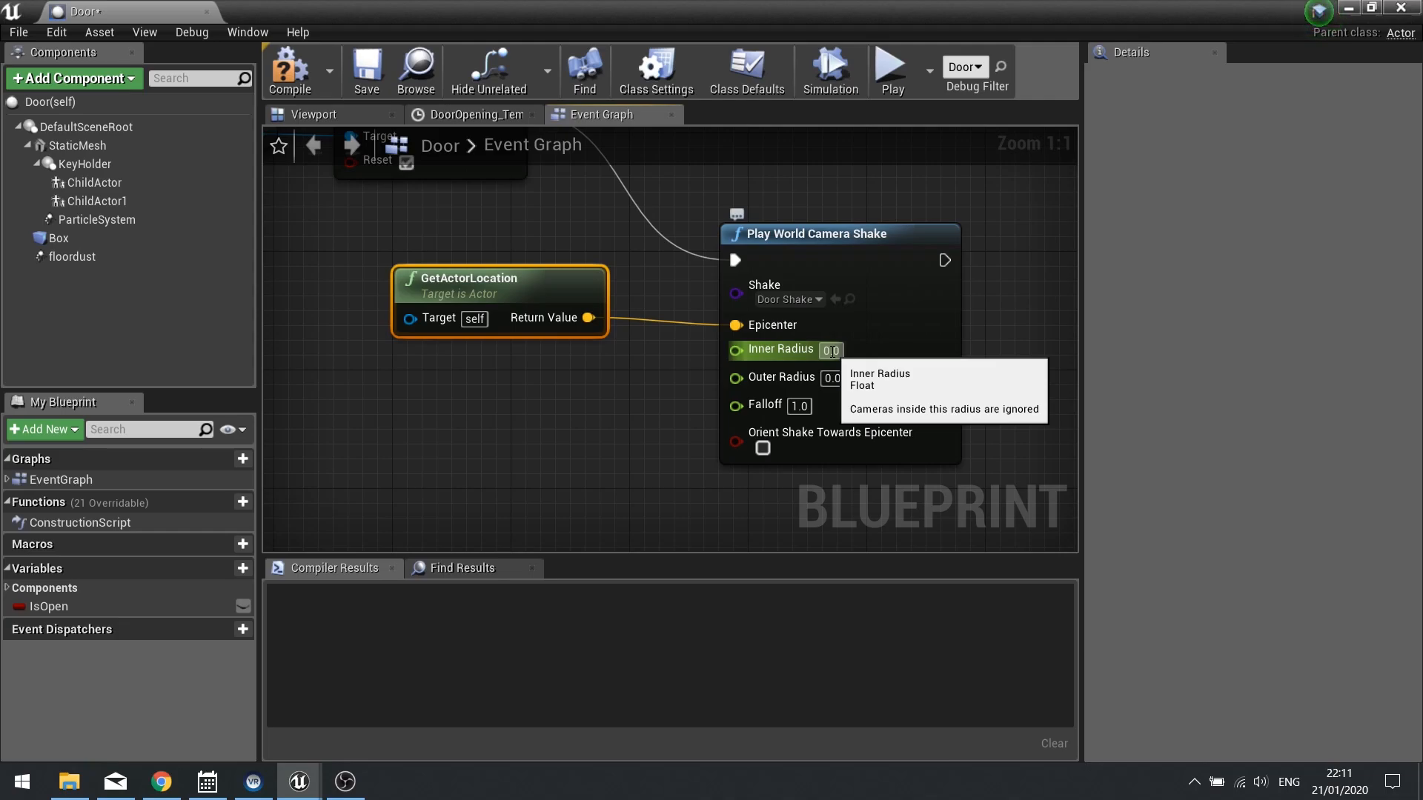
pyautogui.moveTo(781, 377)
pyautogui.write('500')
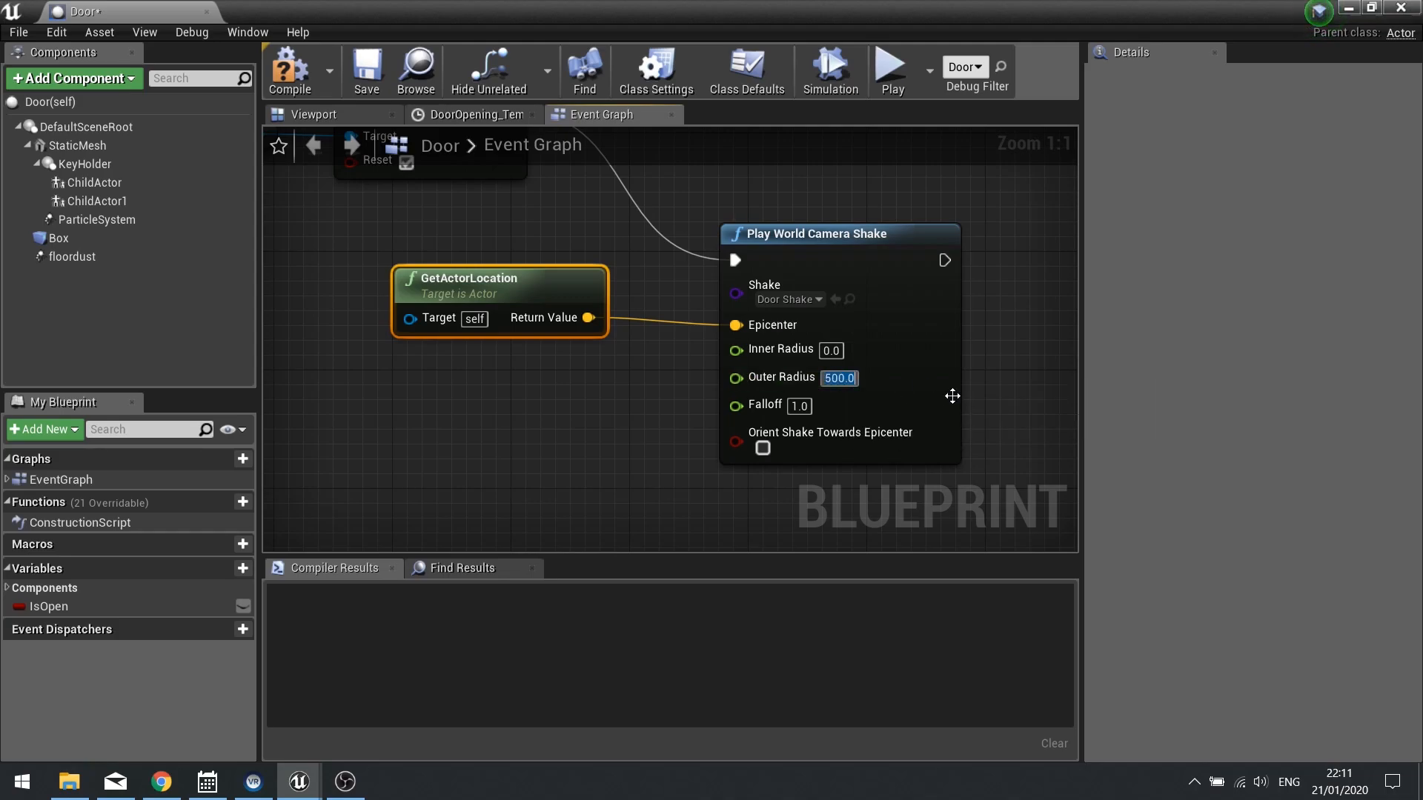
pyautogui.moveTo(765, 403)
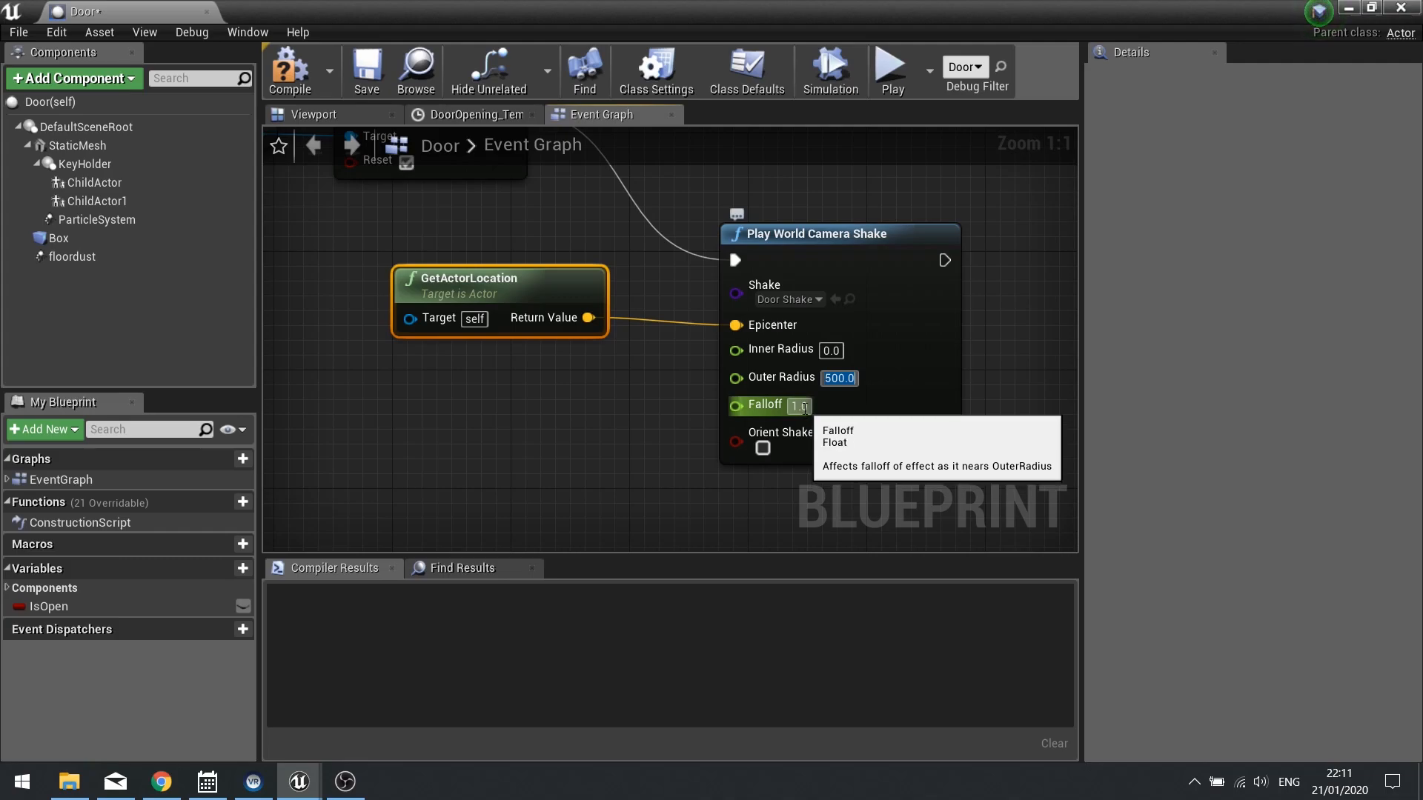
pyautogui.moveTo(764, 448)
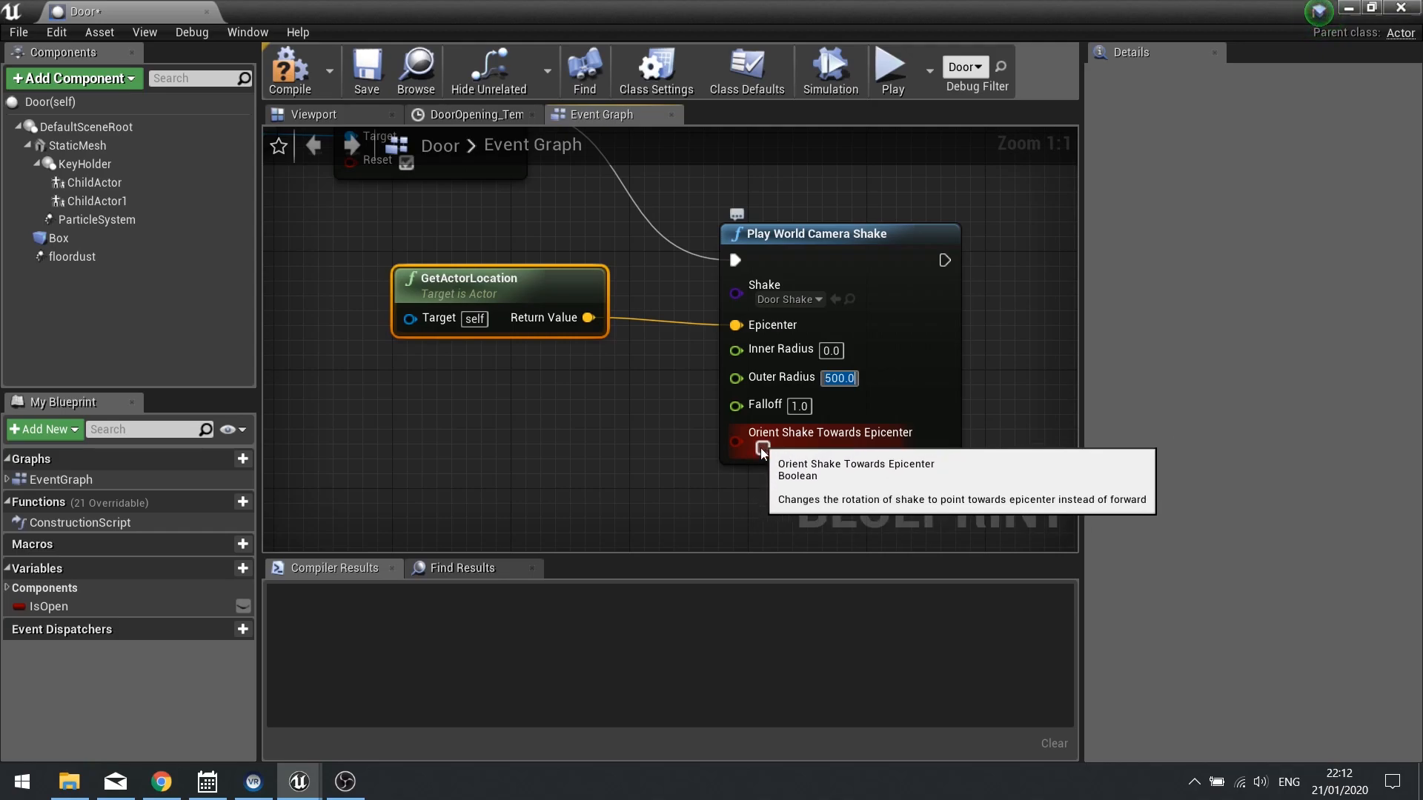
pyautogui.moveTo(275, 166)
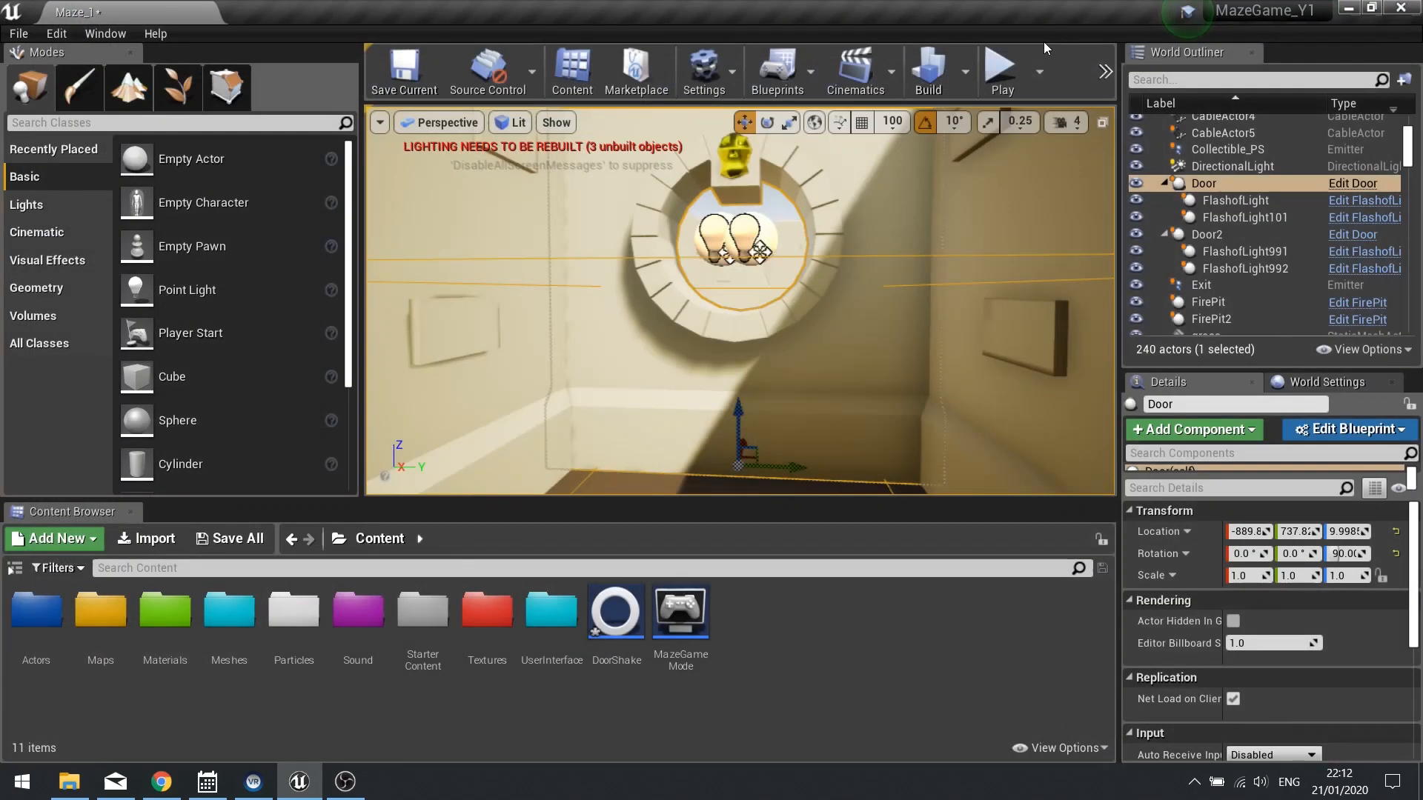
# Play the Maze_1 level to test the door shake.
pyautogui.click(1001, 64)
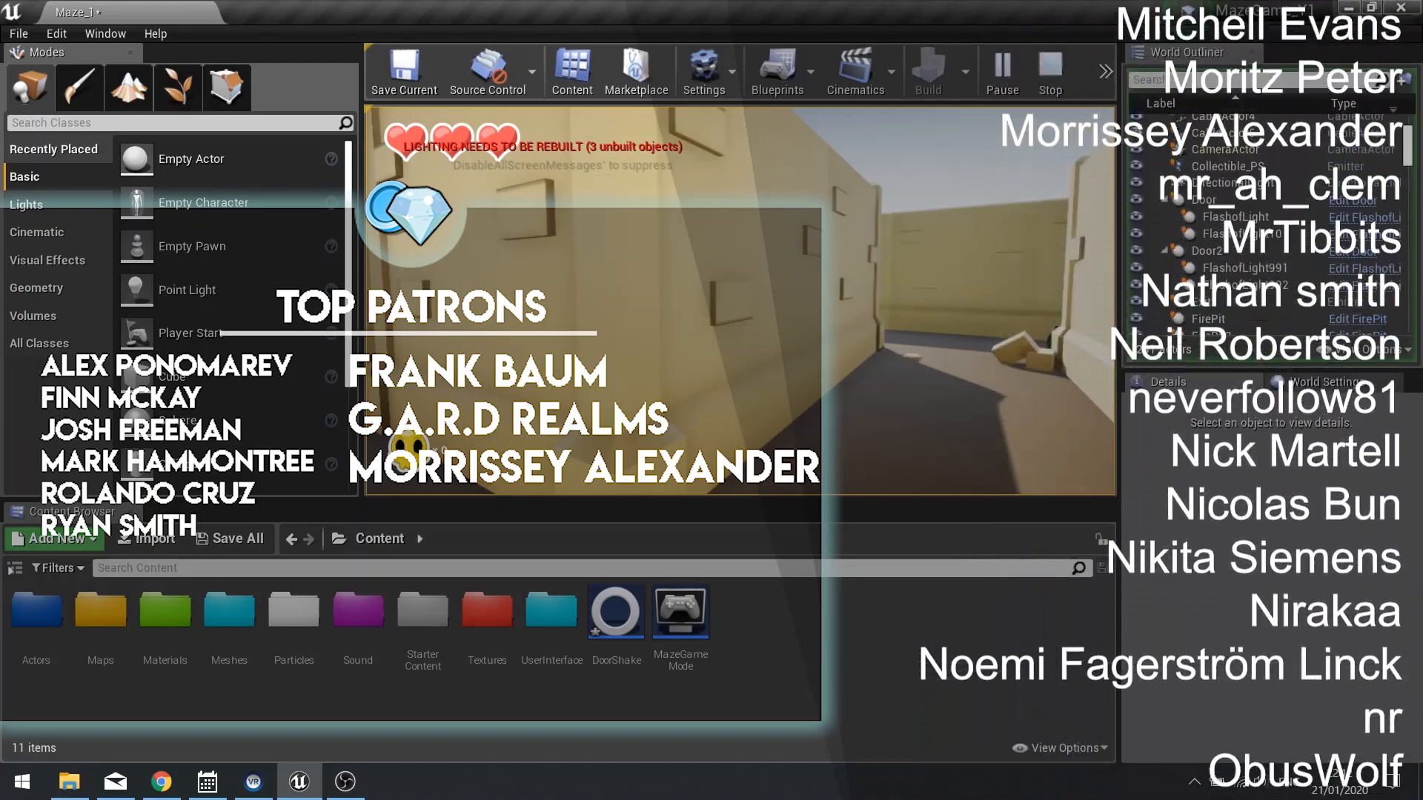
pyautogui.scroll(-3)
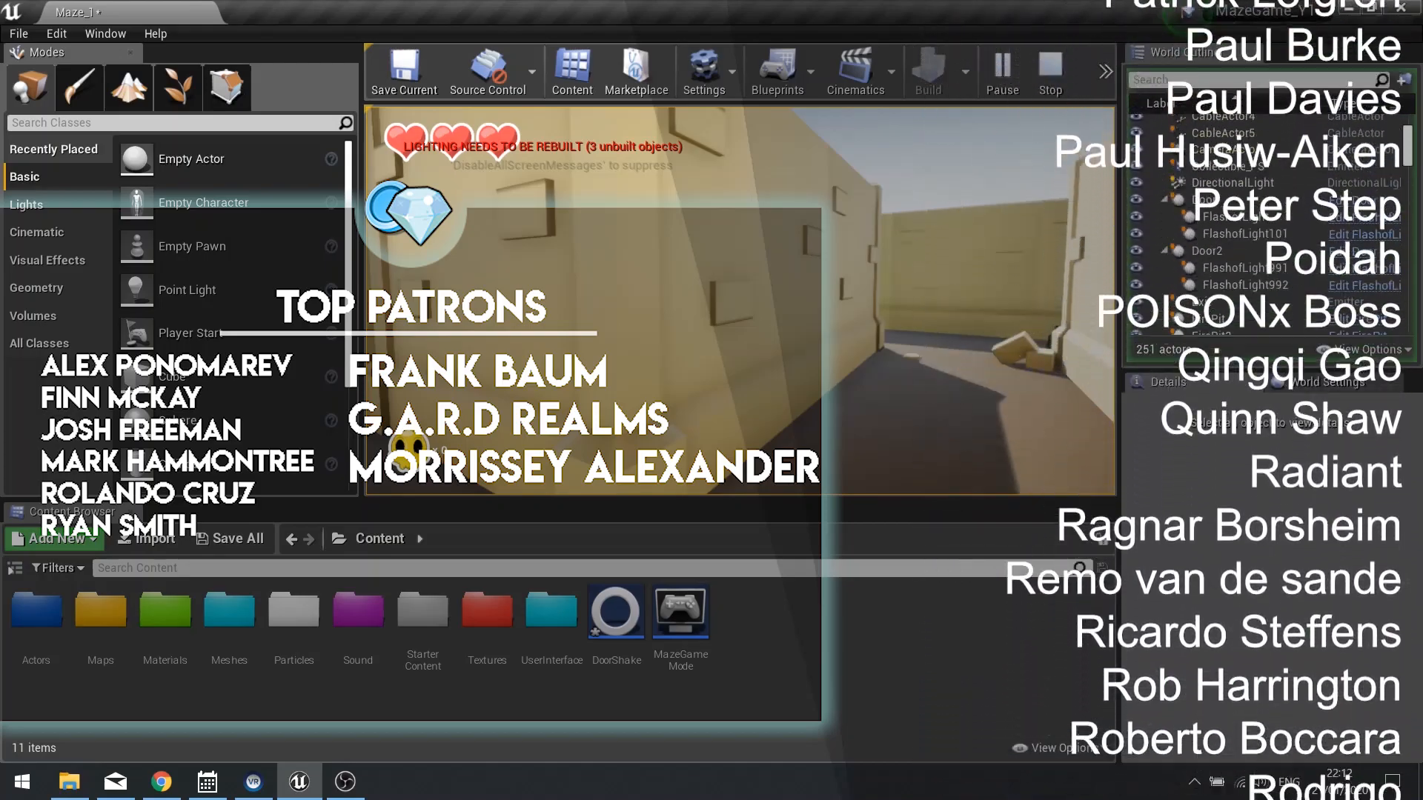